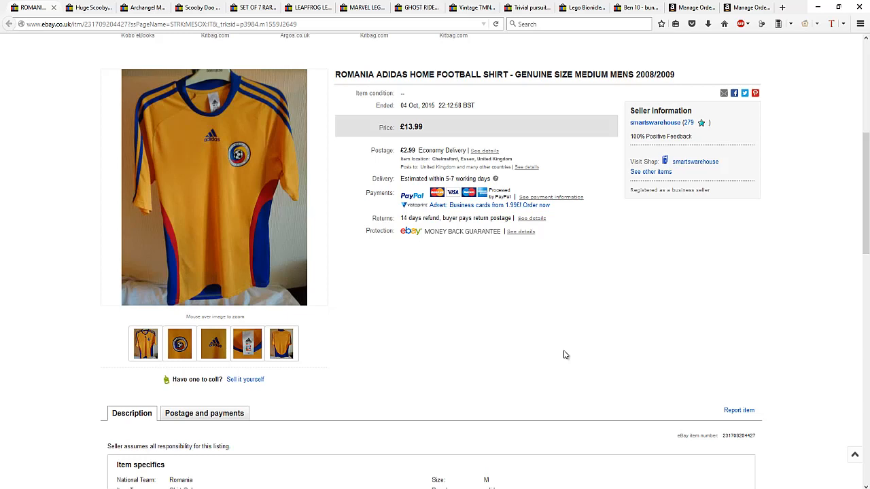
mouse_move(560, 347)
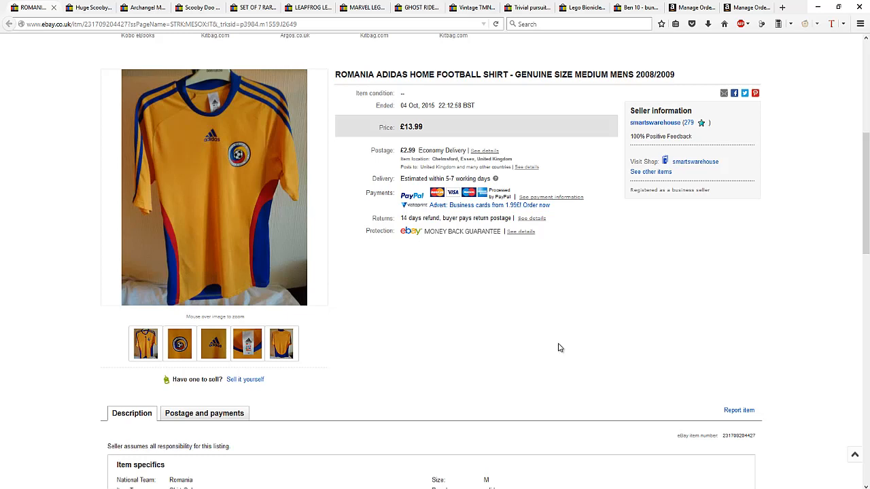
mouse_move(587, 350)
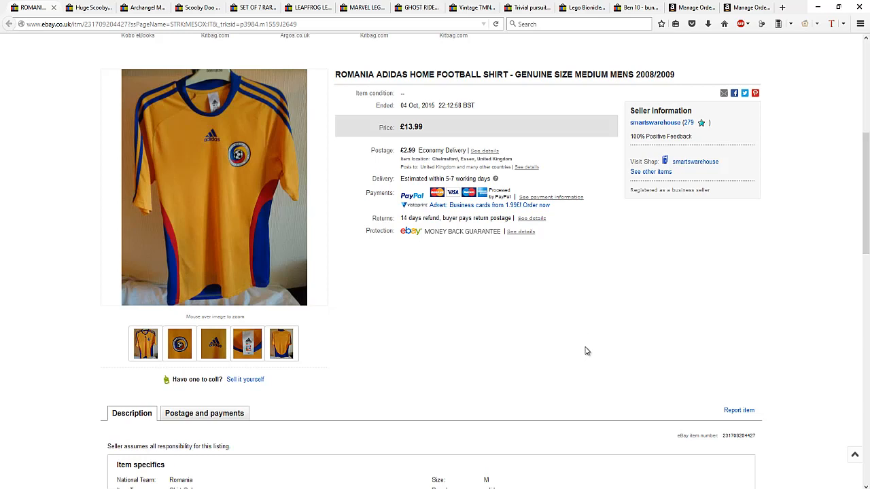
mouse_move(440, 353)
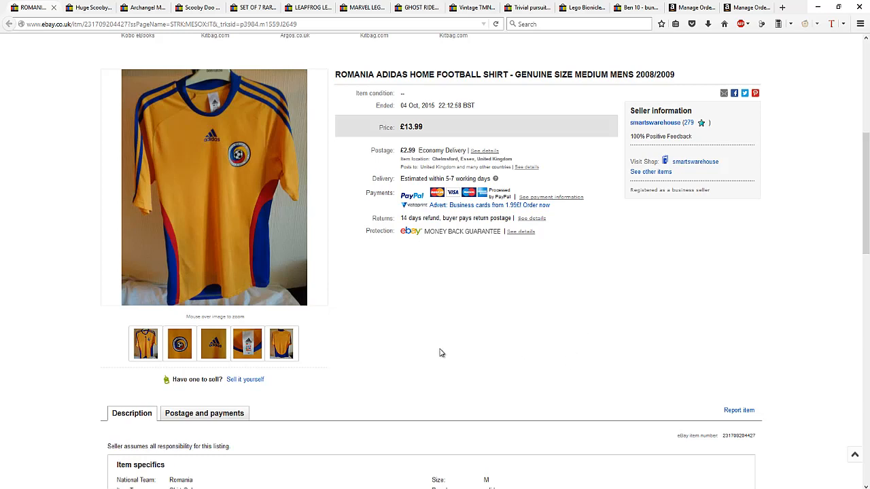
mouse_move(422, 349)
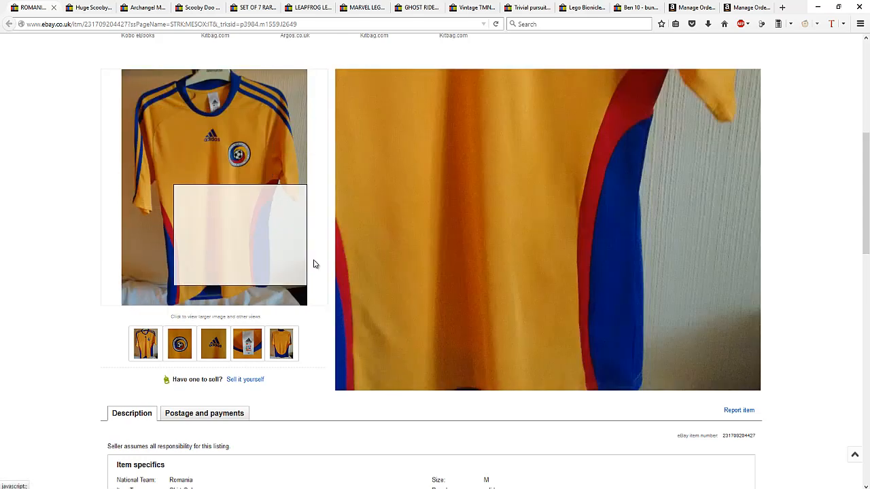
mouse_move(195, 179)
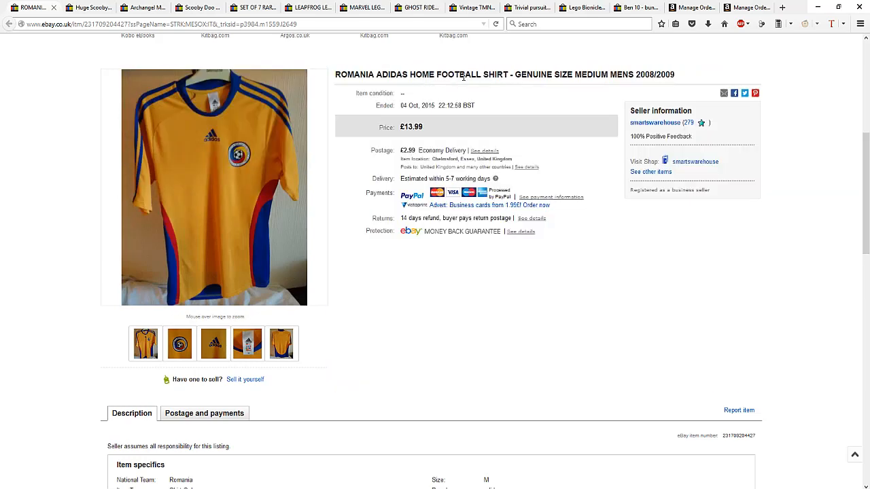
mouse_move(595, 89)
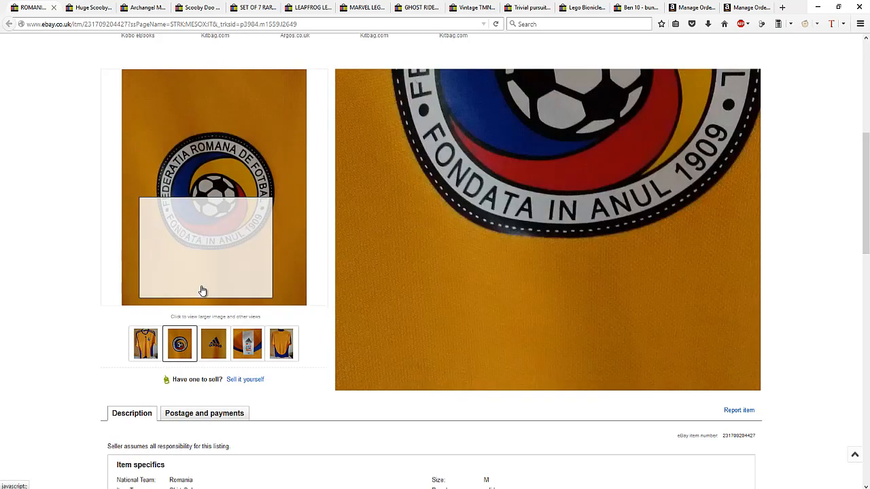
Switch the Romania shirt's main photo to the adidas logo, size label, badge and shirt views
left_click(214, 343)
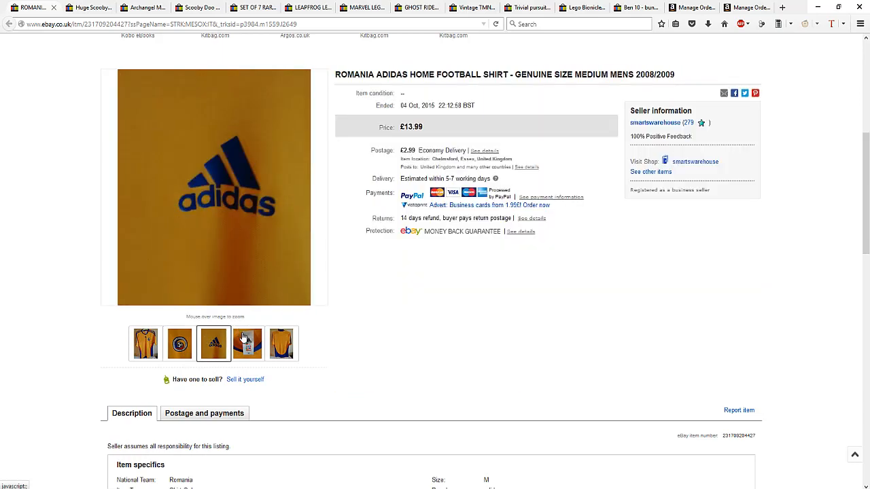
left_click(248, 343)
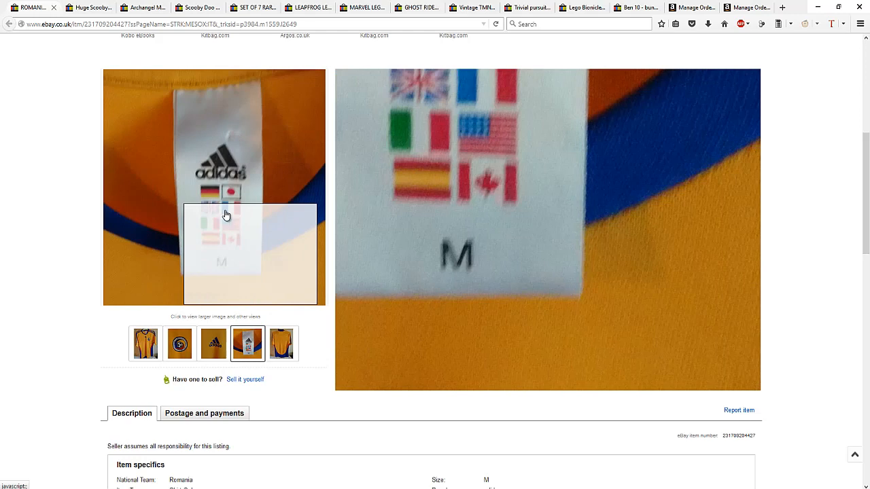
left_click(178, 343)
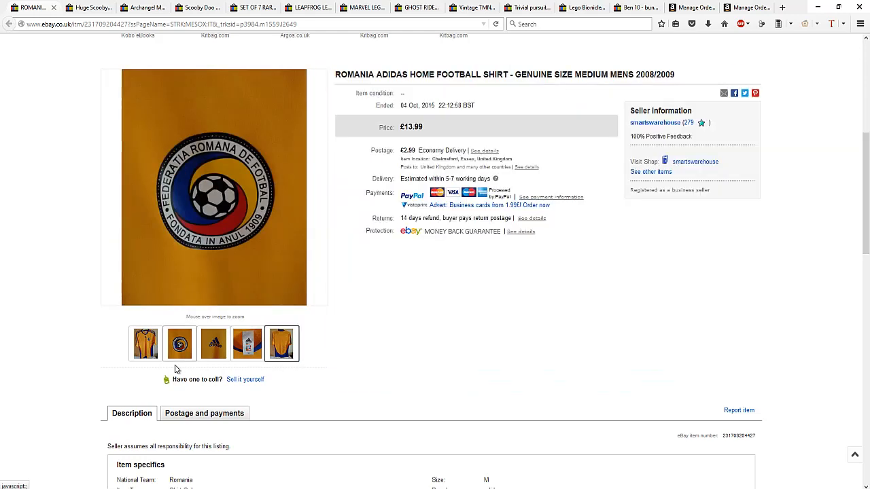
left_click(145, 343)
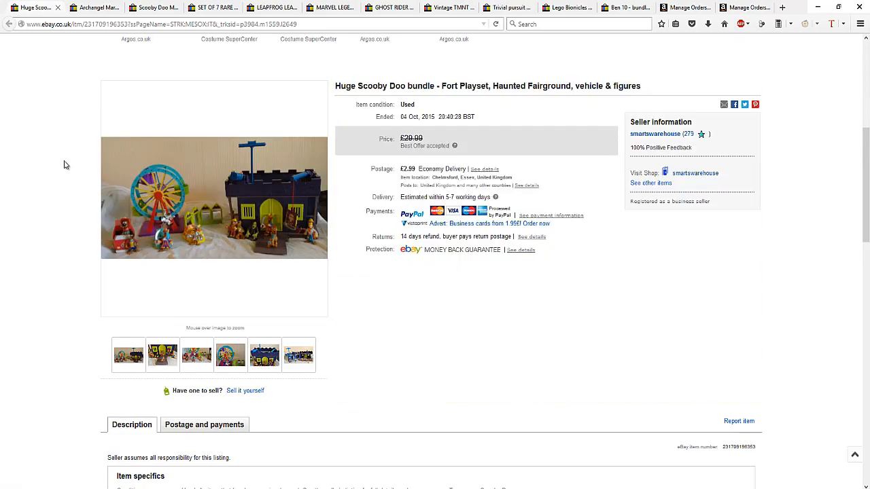
mouse_move(136, 189)
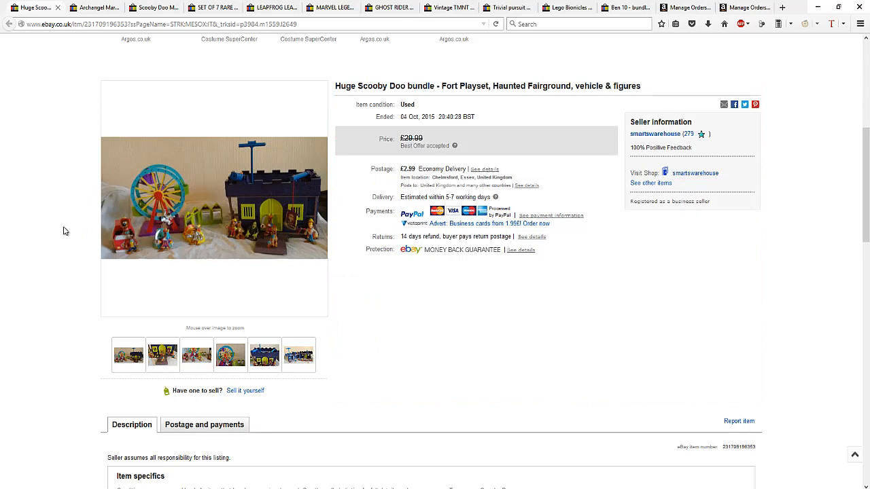
mouse_move(58, 214)
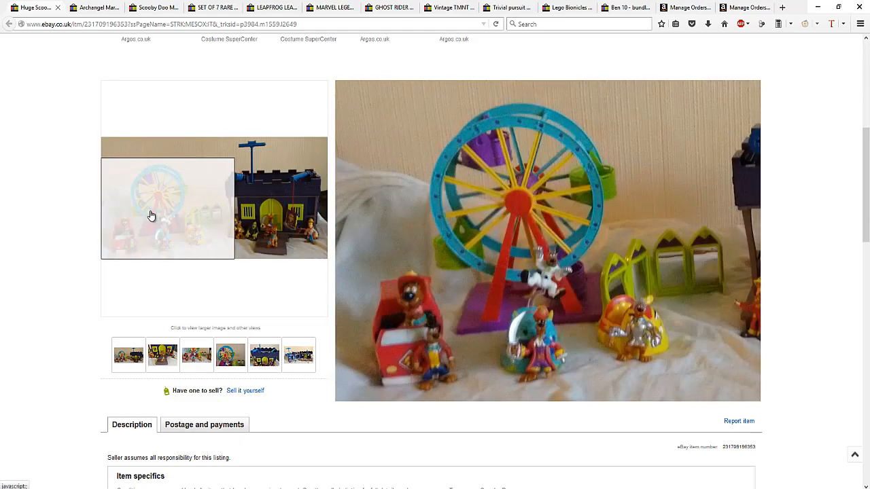
Enlarge the Scooby Doo bundle's main photo in the full-size image viewer
left_click(151, 215)
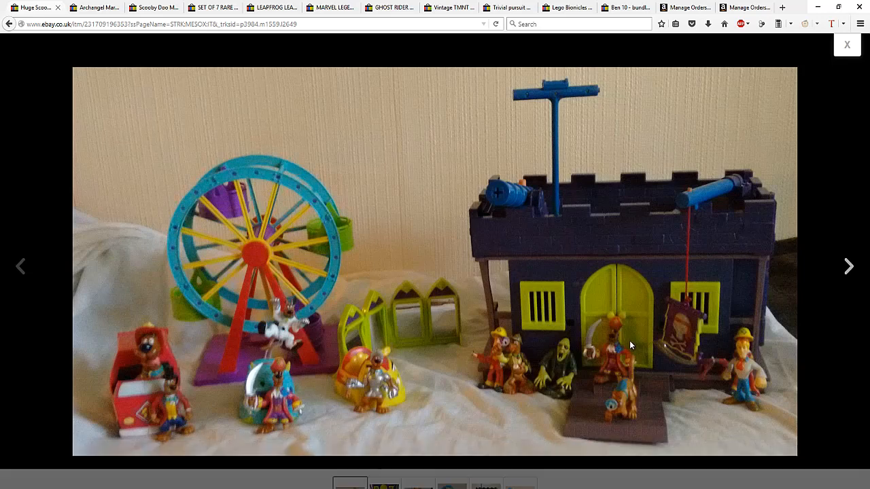
Advance through three enlarged Scooby Doo bundle photos, then close the viewer
left_click(850, 265)
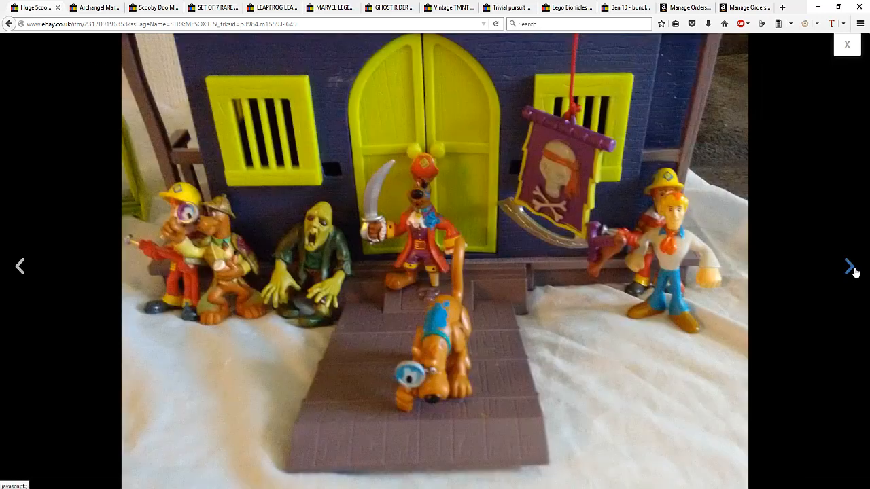
left_click(851, 266)
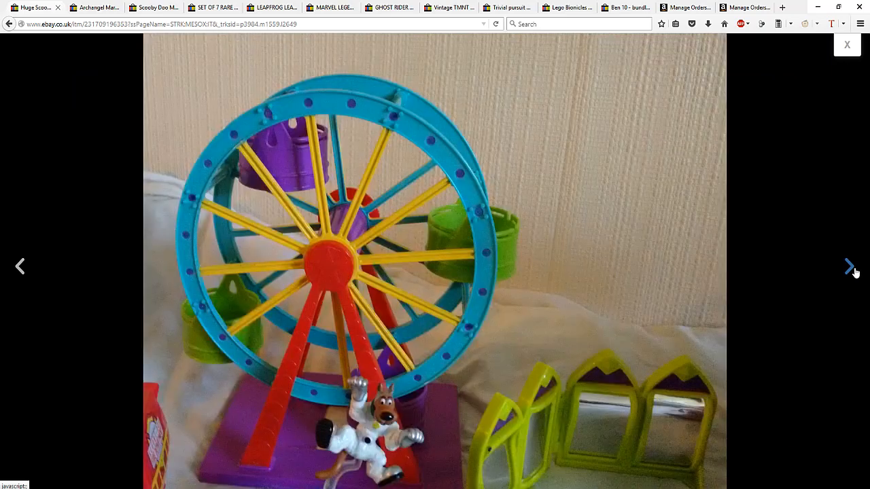
left_click(849, 266)
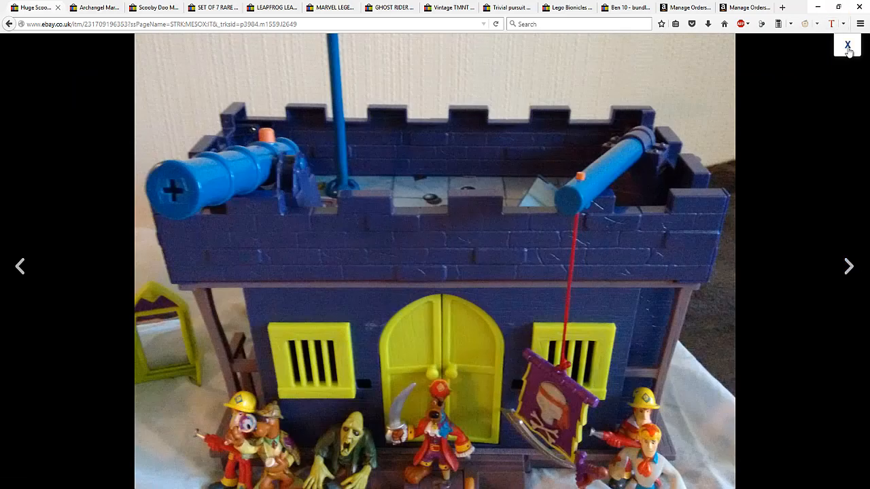
left_click(847, 45)
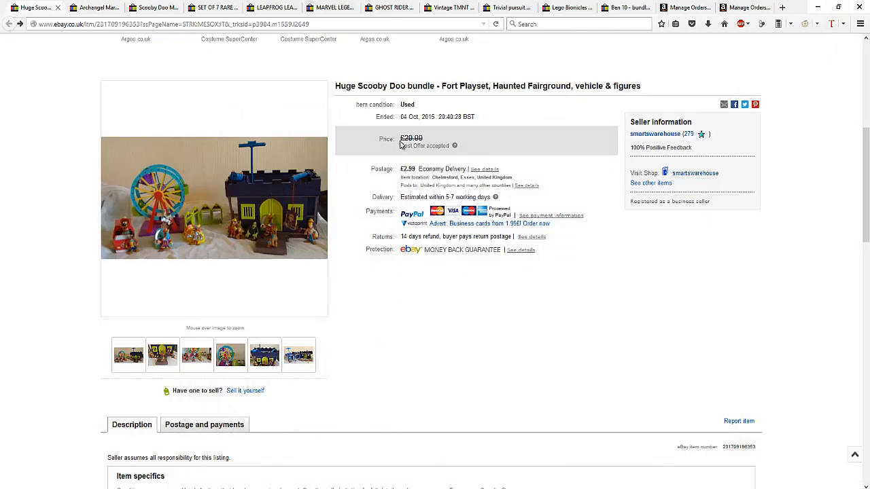
double_click(412, 138)
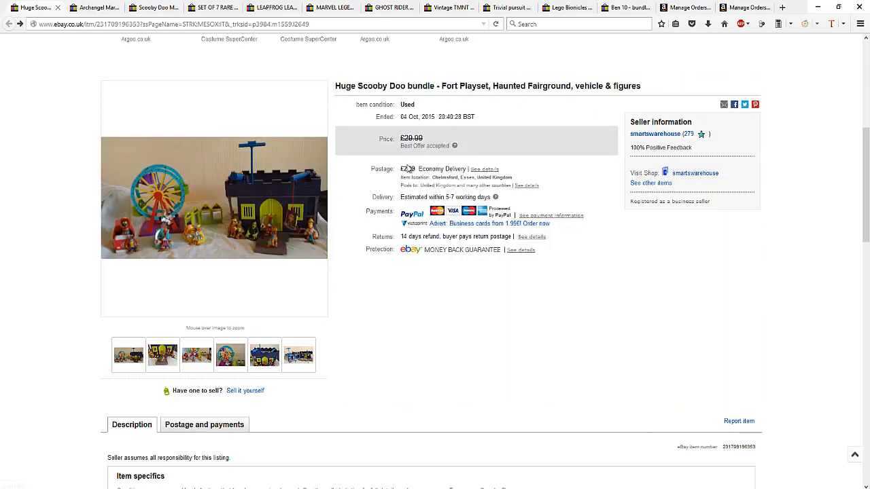
mouse_move(408, 173)
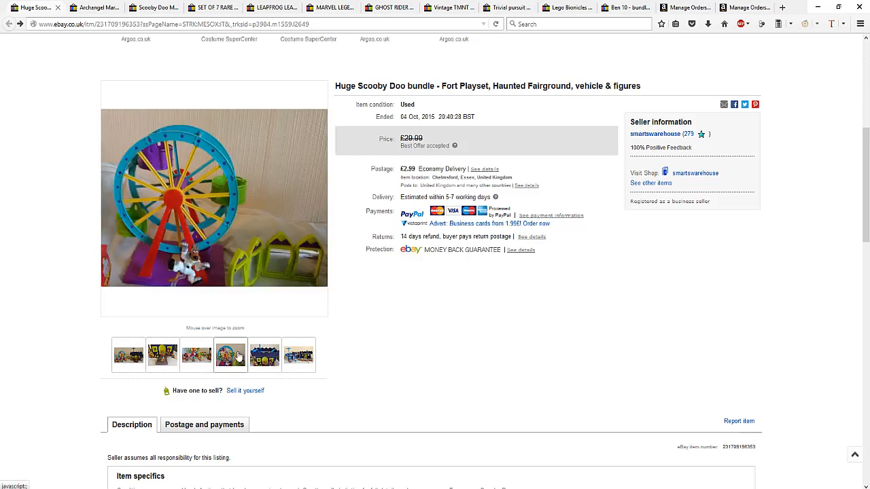
left_click(230, 355)
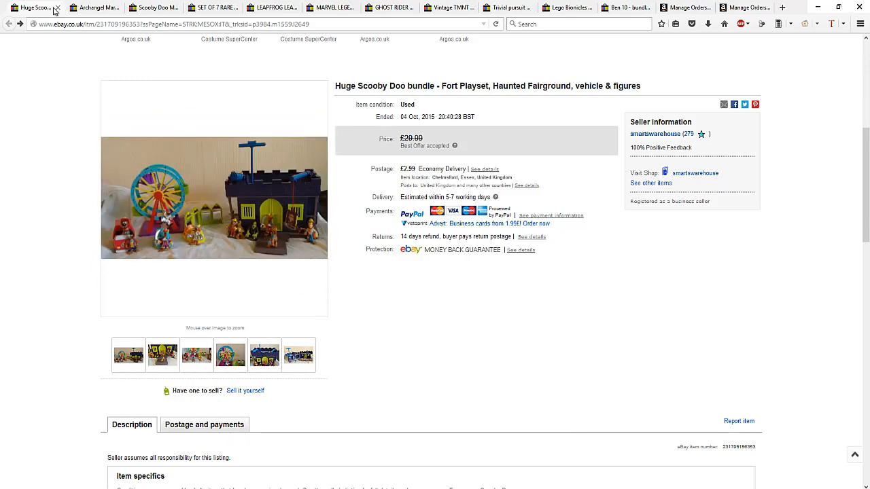
Close the Scooby Doo tab, view the Archangel figure's back photo, then return to the front
left_click(57, 8)
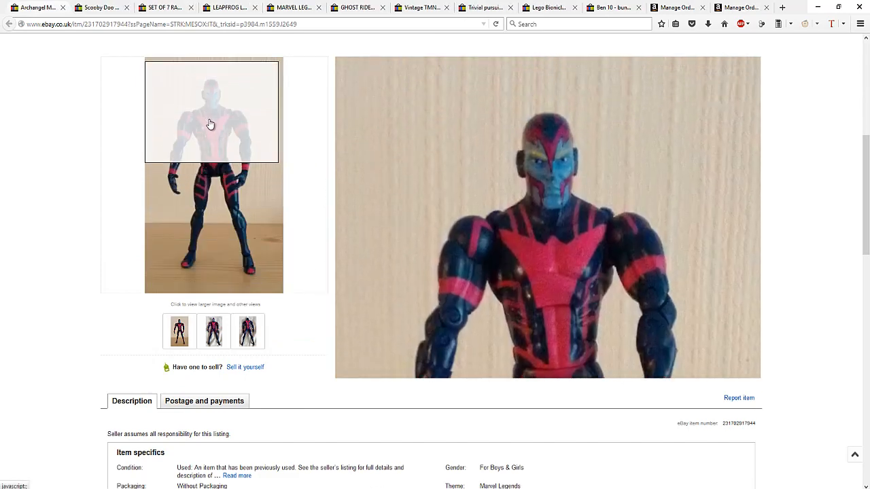
mouse_move(211, 241)
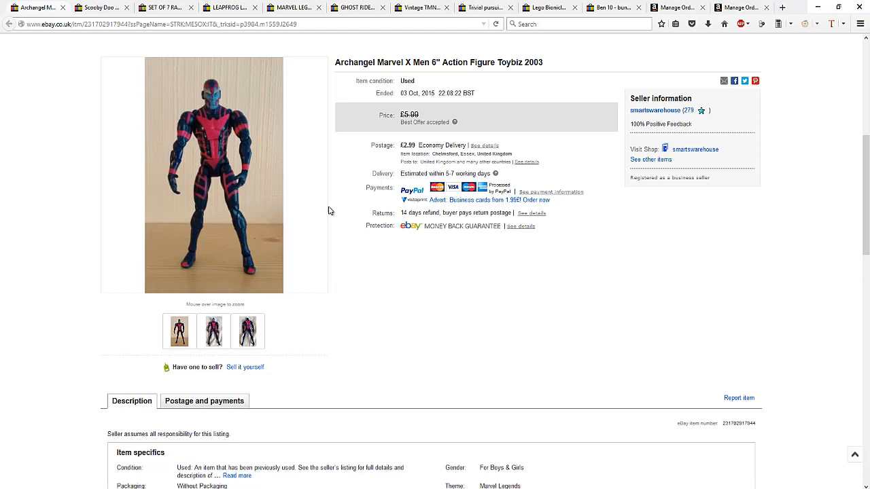
mouse_move(213, 136)
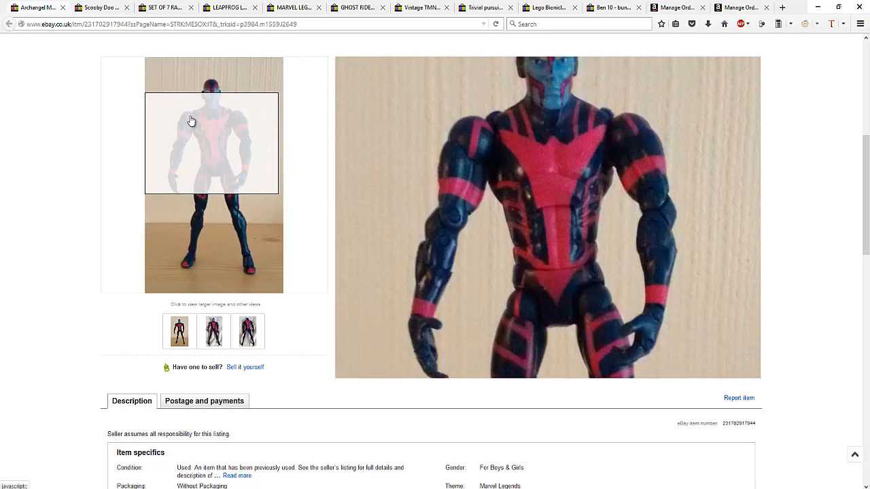
mouse_move(192, 121)
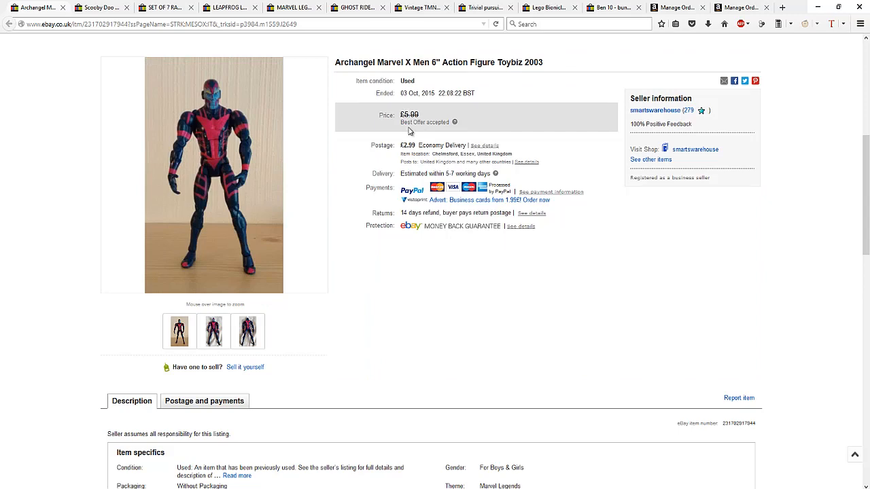
left_click(214, 331)
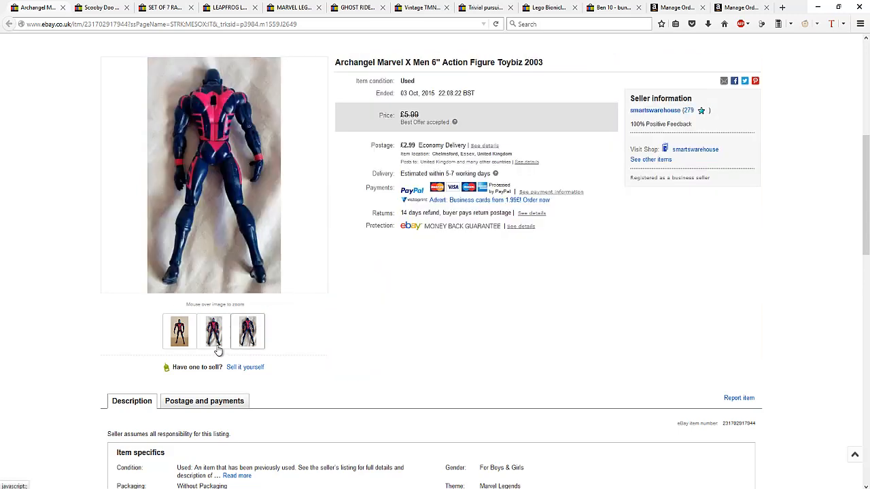
left_click(248, 331)
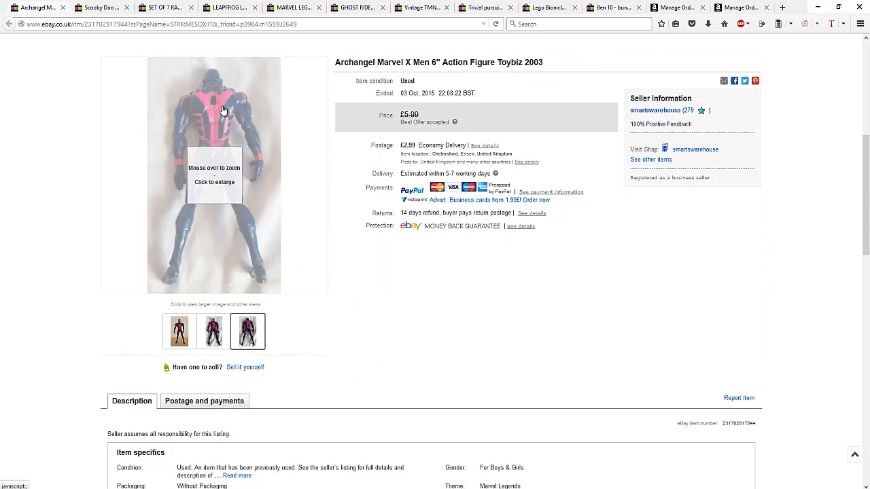
mouse_move(224, 129)
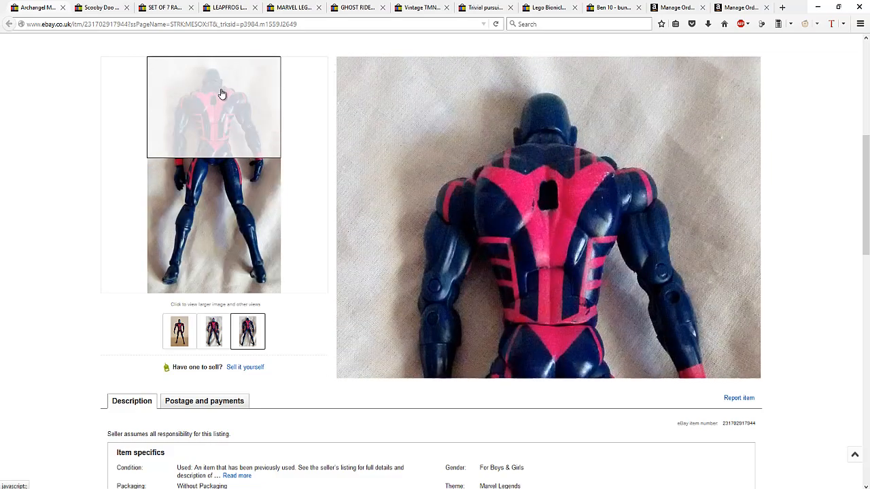
left_click(179, 331)
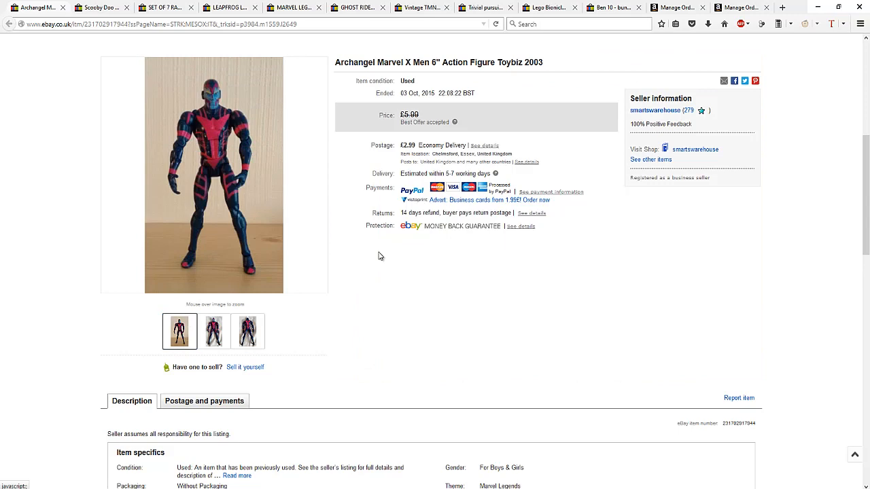
scroll("down", 3)
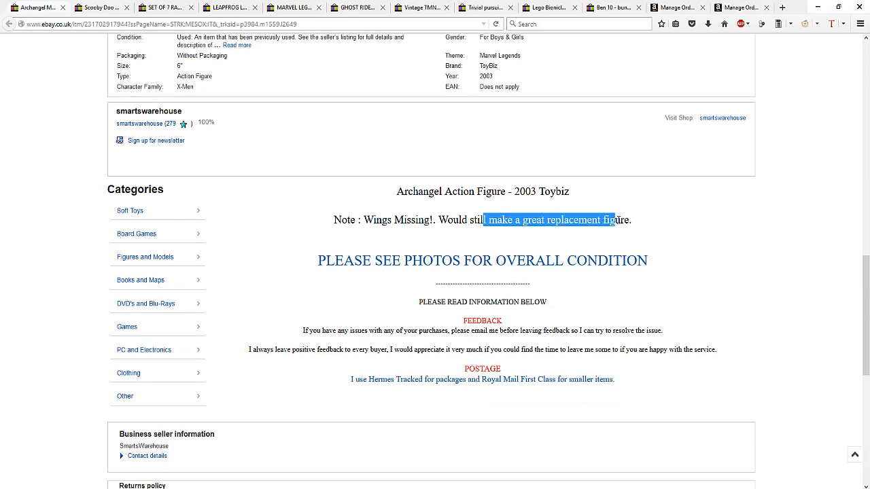
left_click(695, 281)
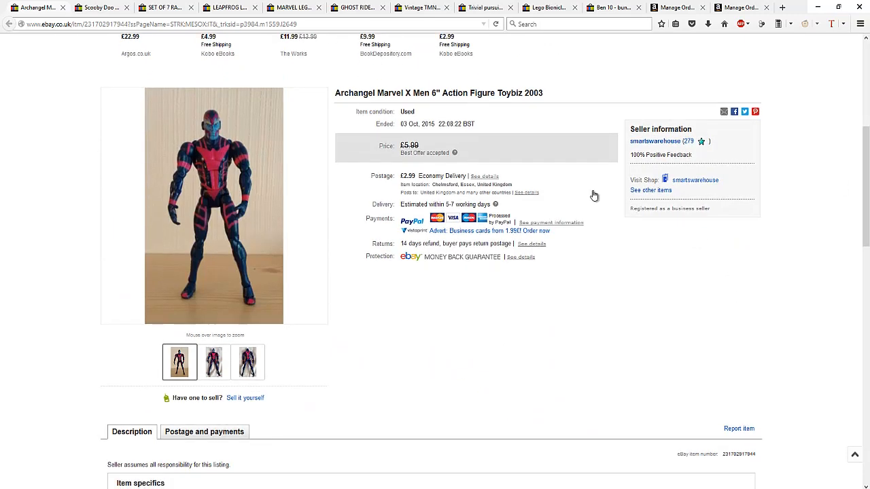
mouse_move(126, 14)
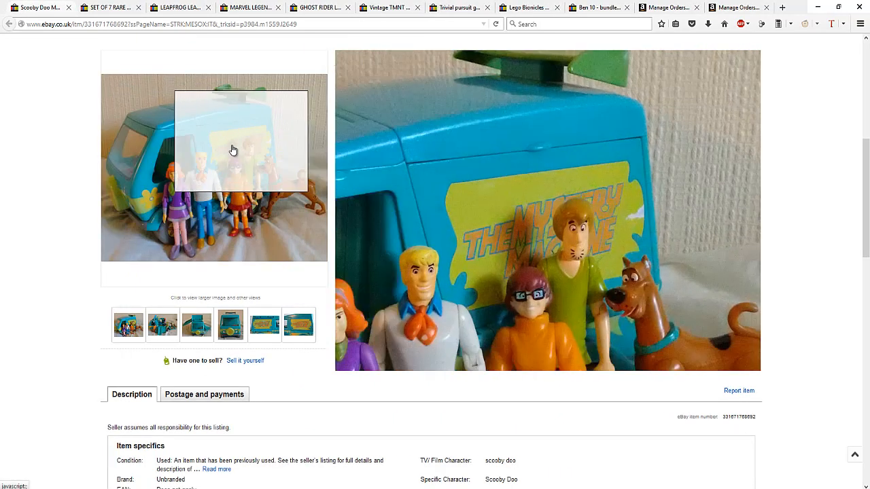
mouse_move(168, 185)
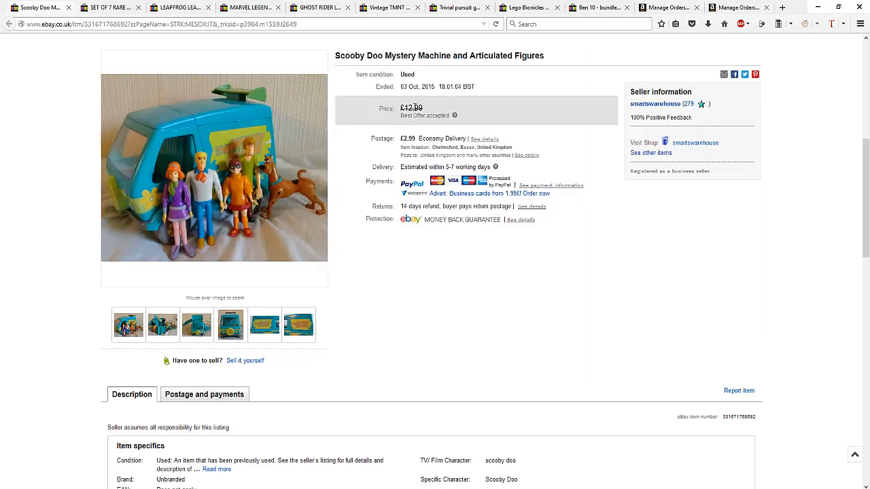
Highlight the Mystery Machine's £12.00 price and browse its van photos full-size
double_click(412, 108)
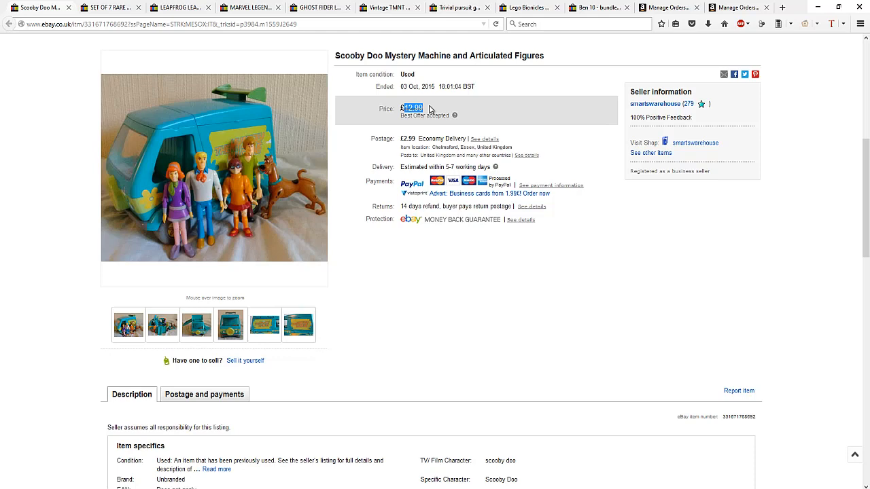
mouse_move(402, 127)
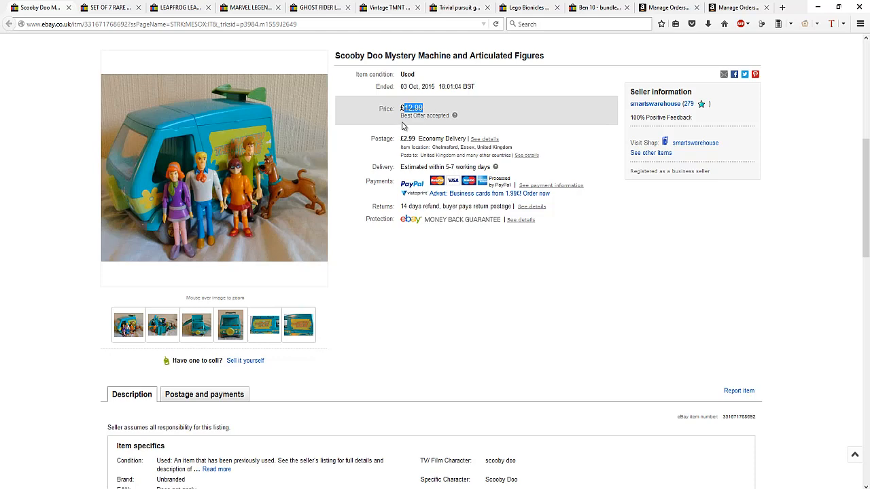
mouse_move(372, 142)
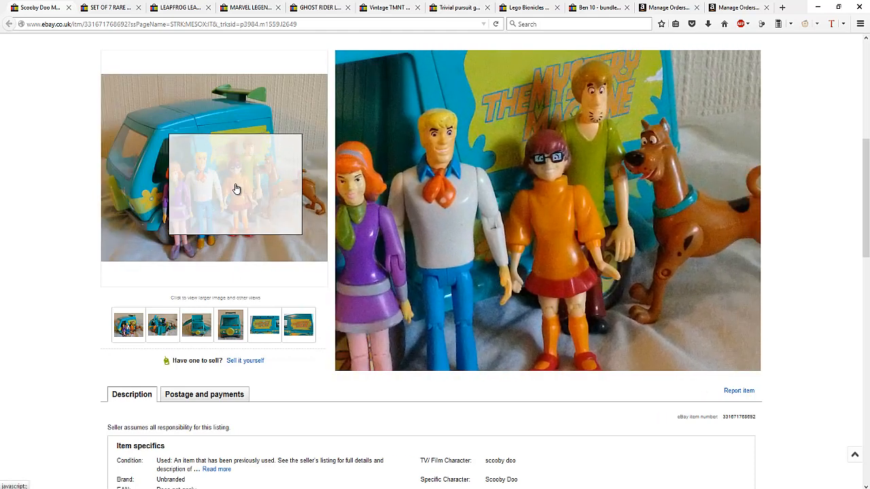
mouse_move(219, 195)
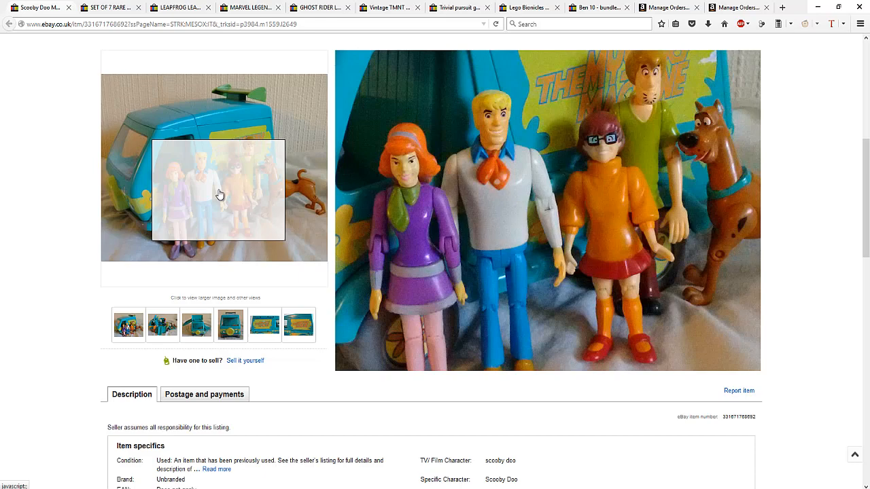
mouse_move(210, 168)
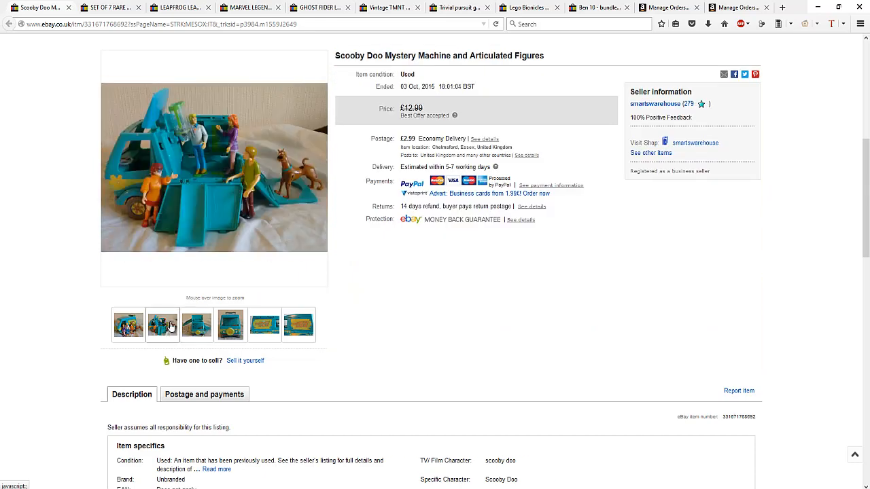
left_click(214, 167)
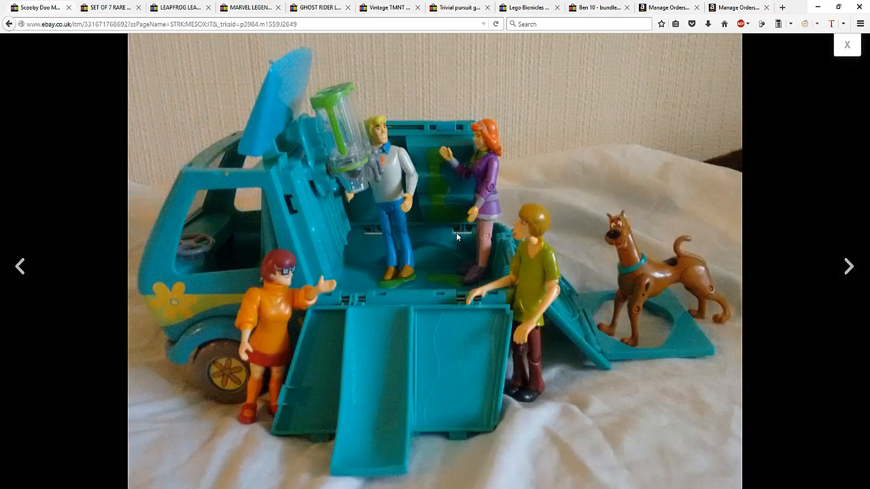
mouse_move(831, 264)
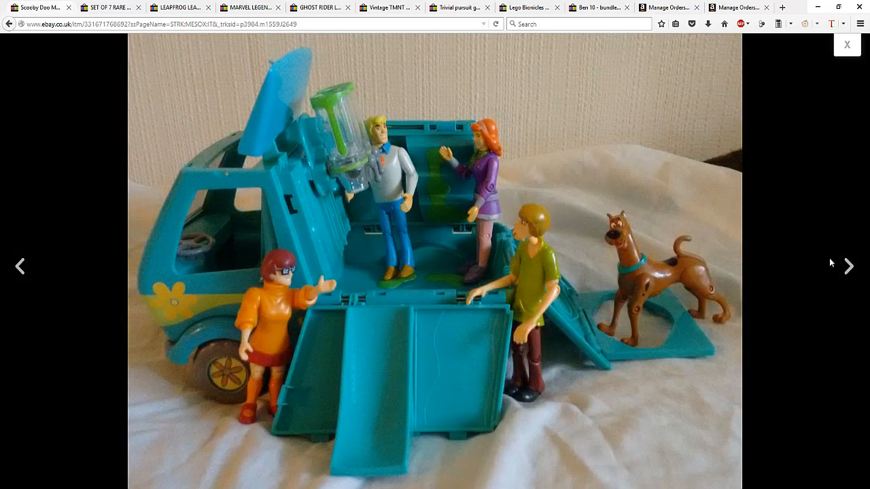
left_click(848, 266)
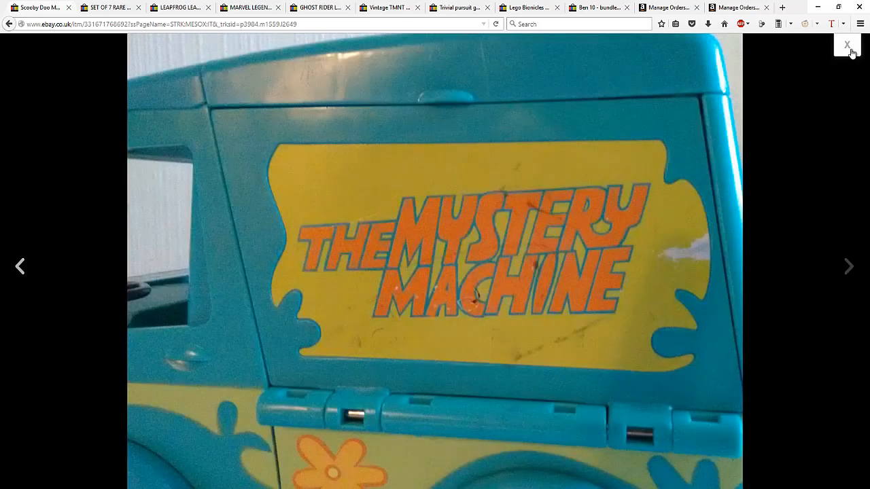
left_click(848, 45)
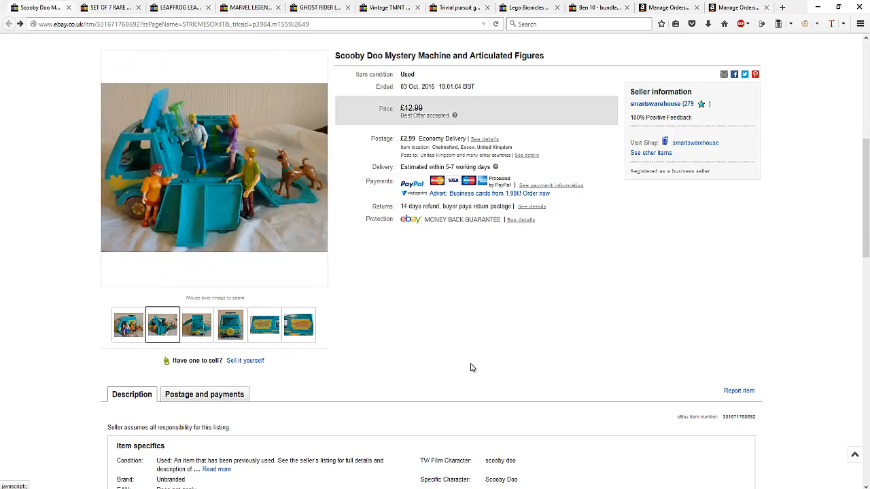
scroll("down", 3)
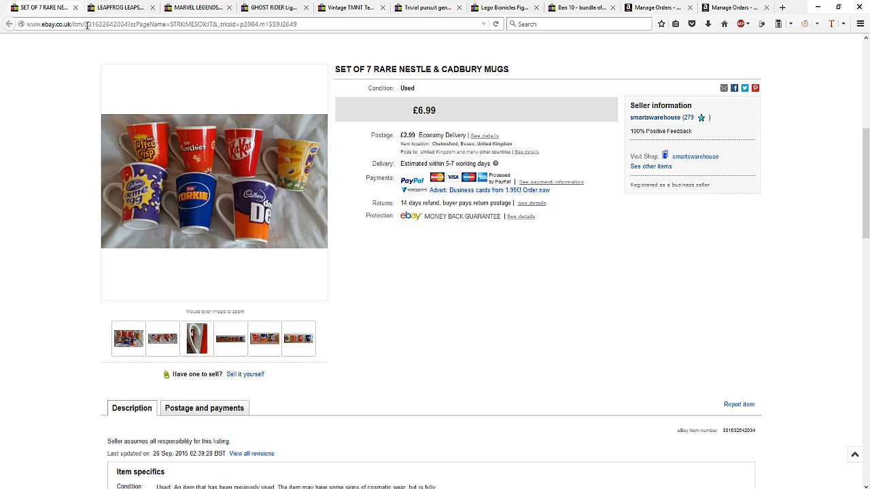
Close the Scooby Doo tab to reveal the £6.99 Nestle & Cadbury mugs listing
left_click(71, 6)
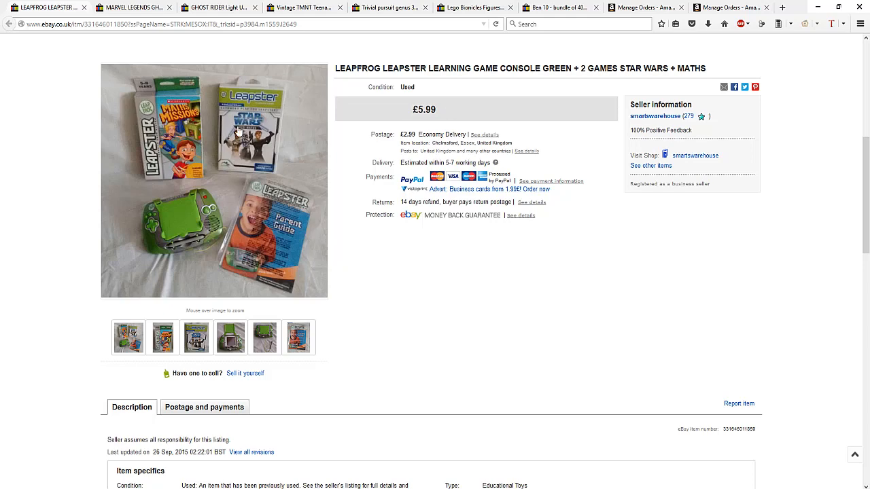
mouse_move(258, 231)
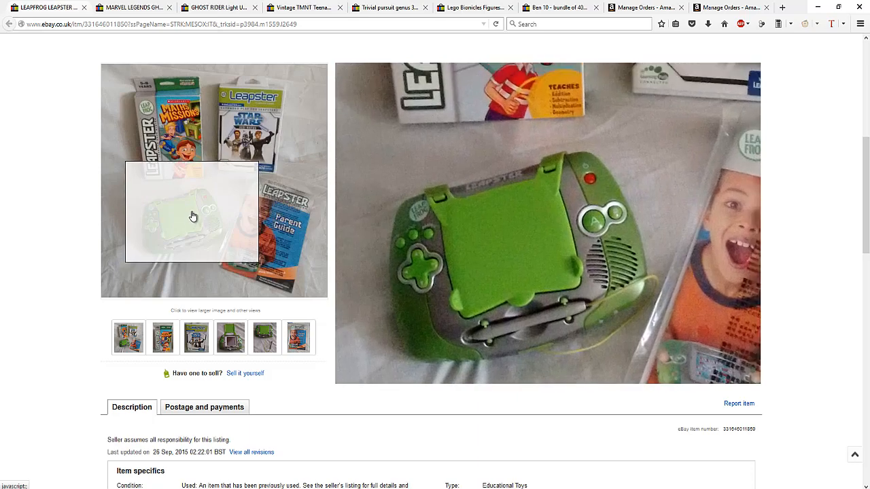
Browse the Leapster bundle's photos, then bring up the Ghost Rider figures' photo full-size
left_click(196, 337)
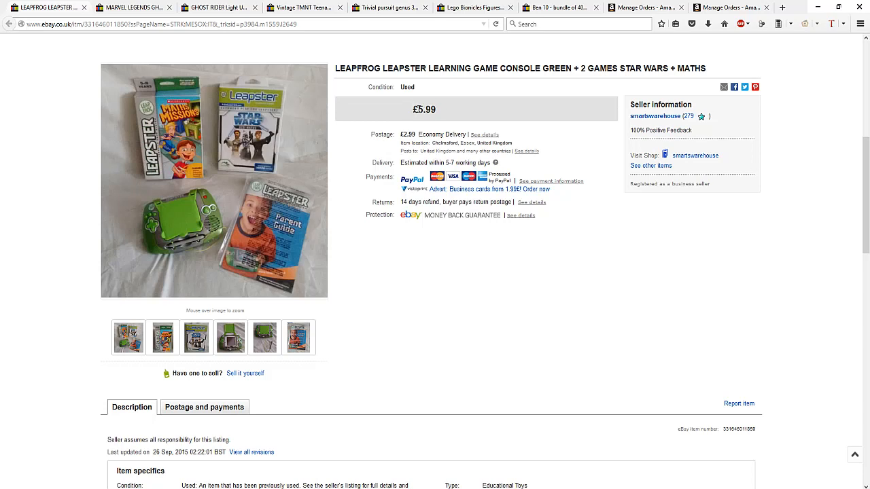
mouse_move(421, 108)
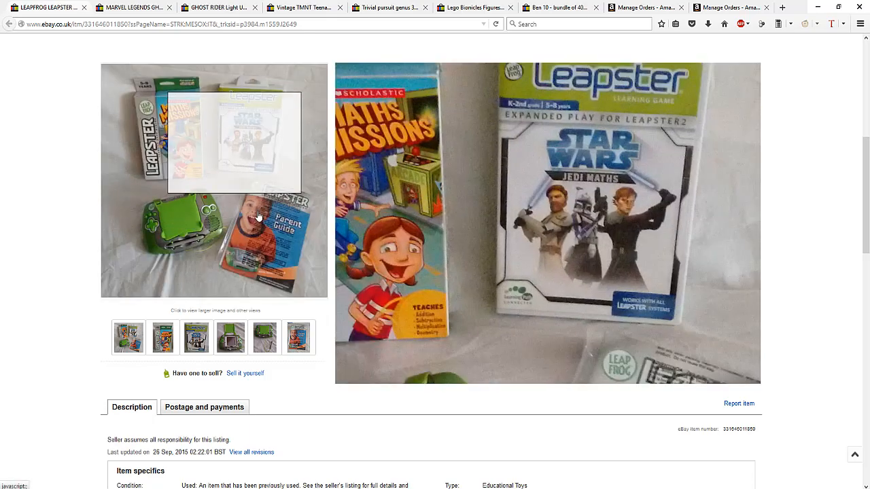
left_click(230, 338)
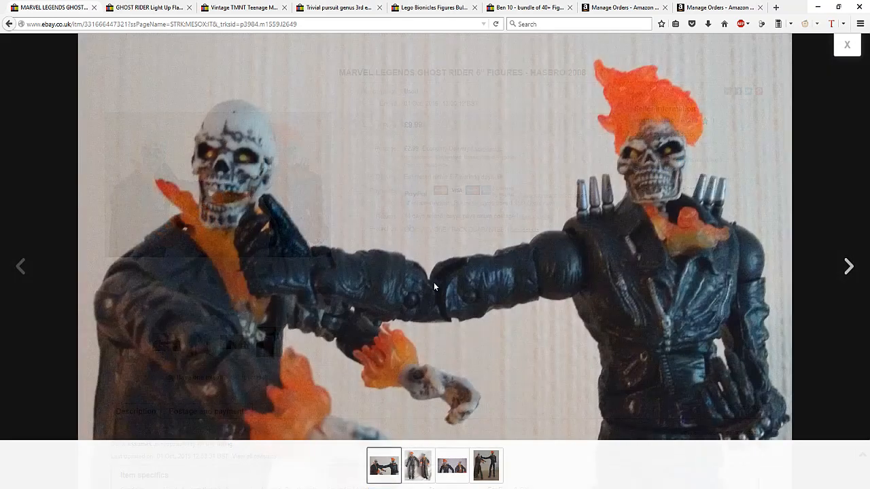
Step through two more Ghost Rider photos, close the viewer, and select another thumbnail
left_click(848, 266)
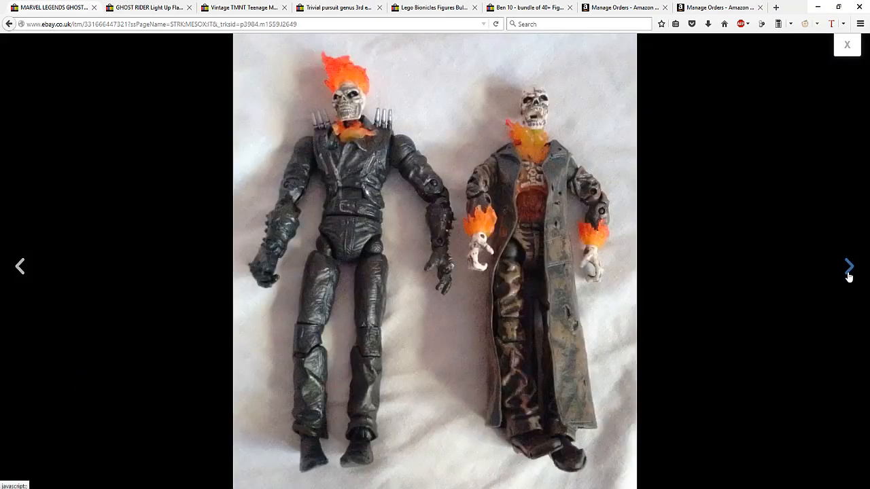
left_click(848, 266)
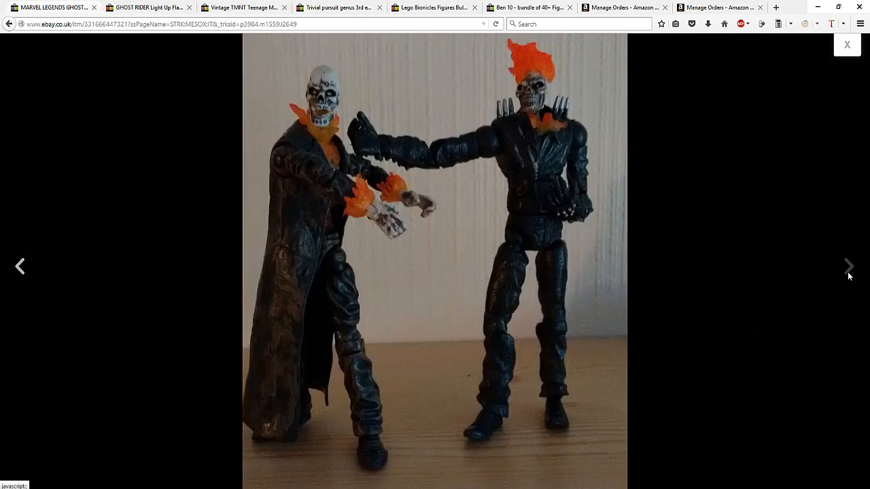
mouse_move(849, 52)
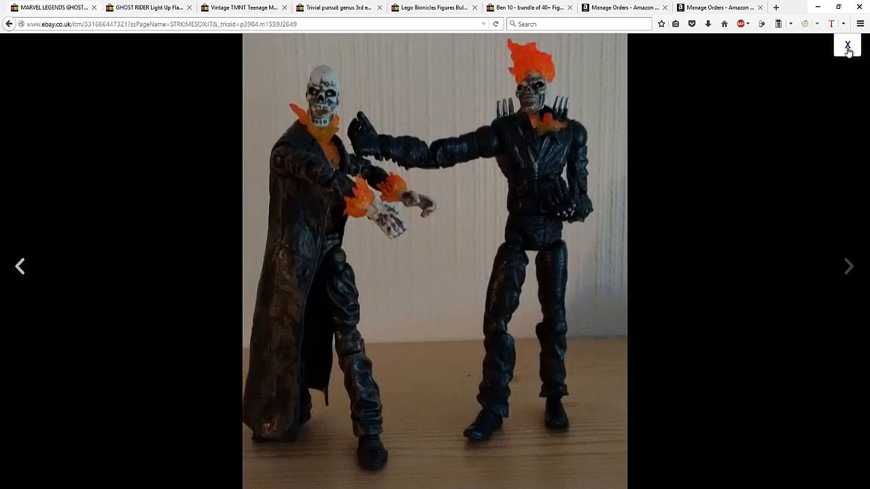
left_click(848, 45)
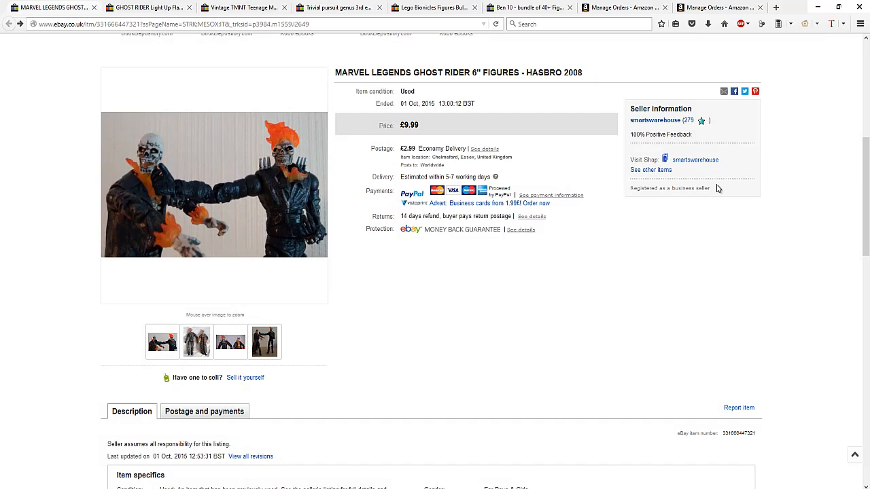
mouse_move(170, 170)
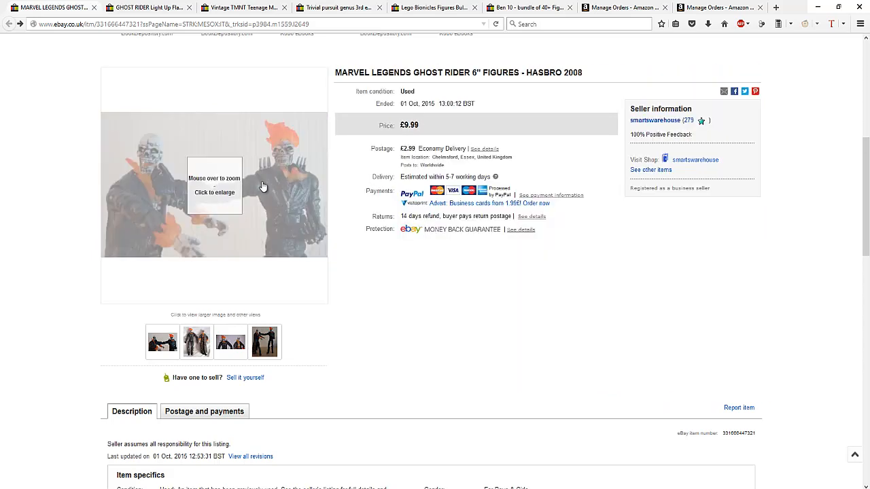
mouse_move(263, 185)
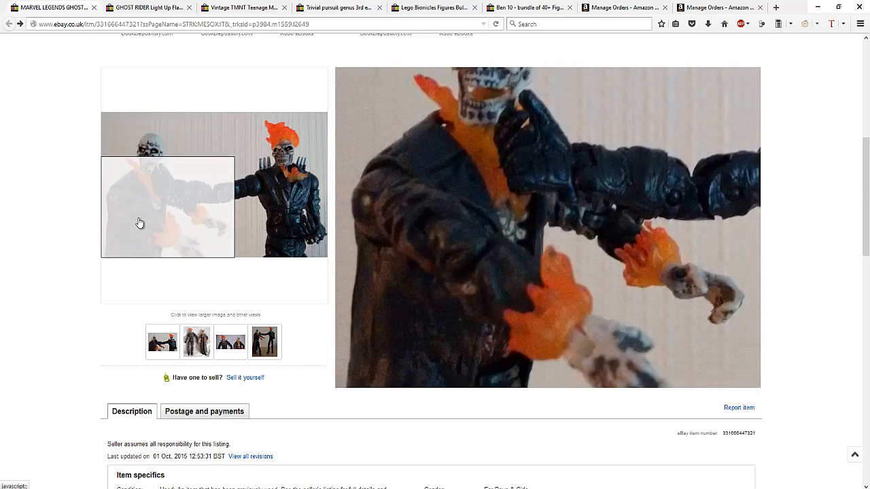
left_click(197, 342)
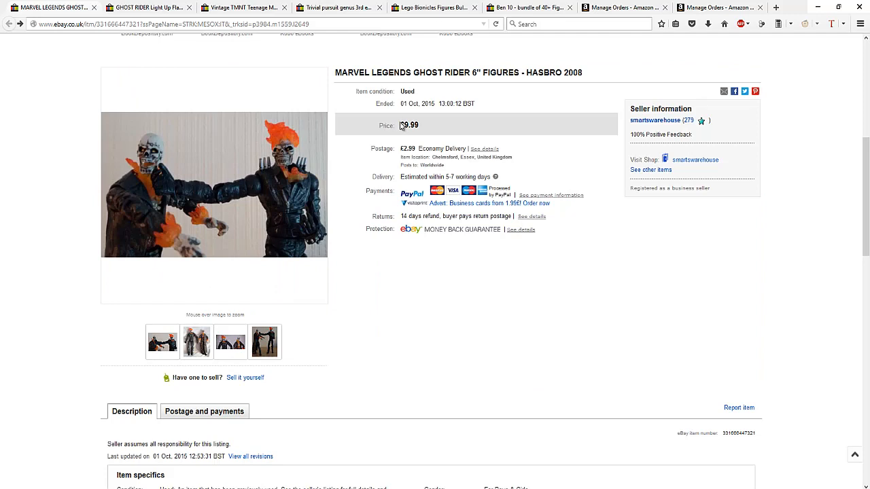
mouse_move(214, 183)
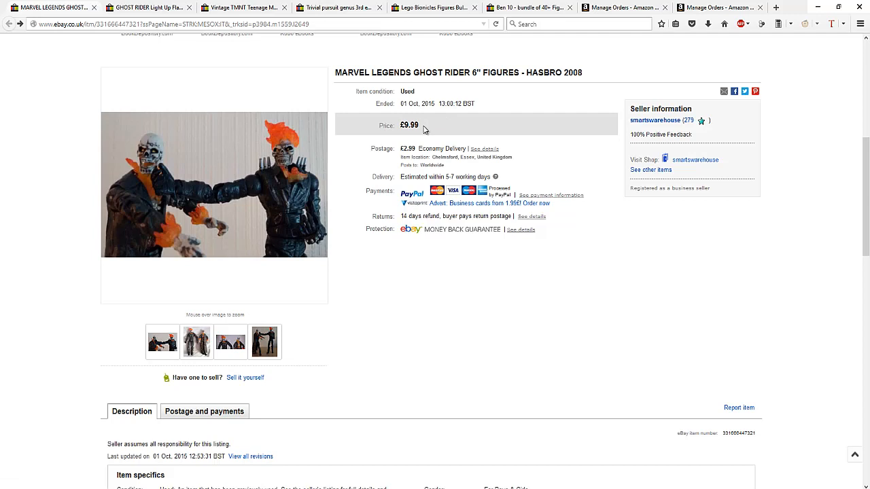
mouse_move(431, 129)
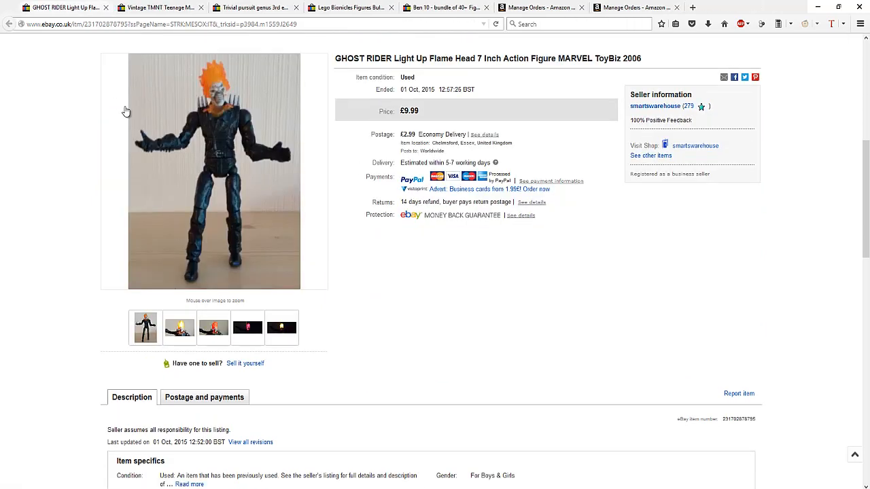
View the Ghost Rider Light Up figure's thumbnails, including the flame head close-up
left_click(179, 328)
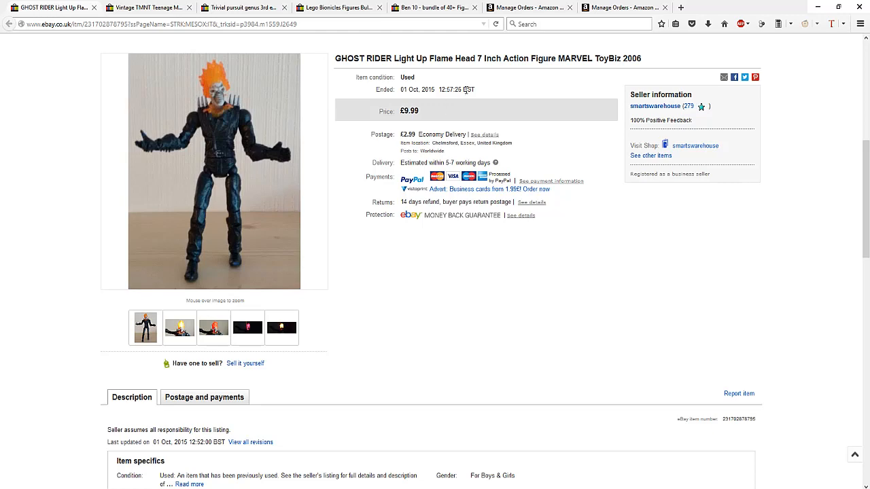
mouse_move(226, 168)
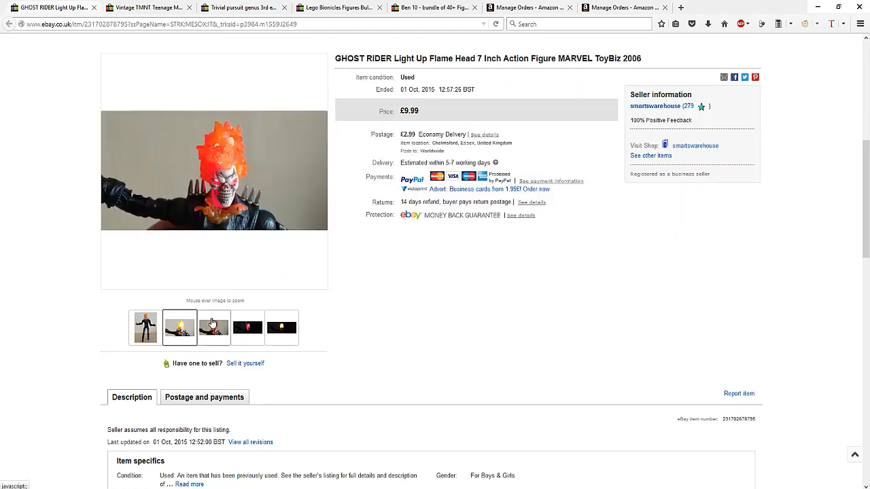
left_click(247, 328)
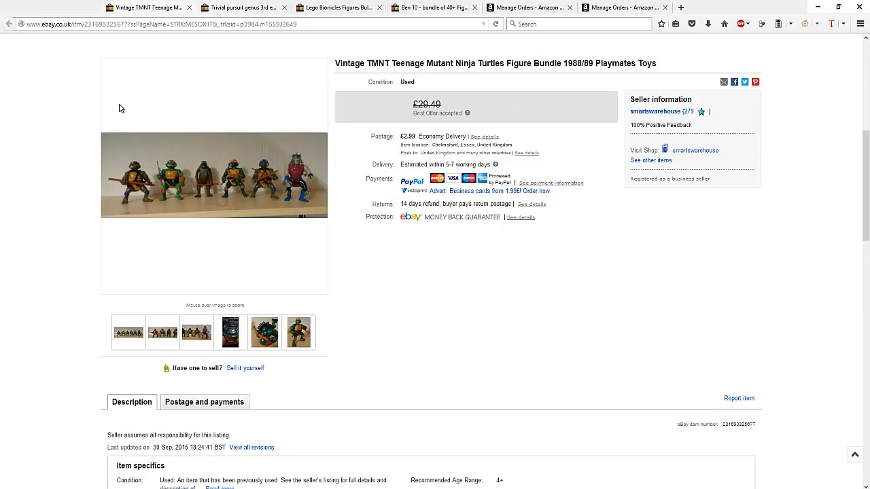
mouse_move(214, 174)
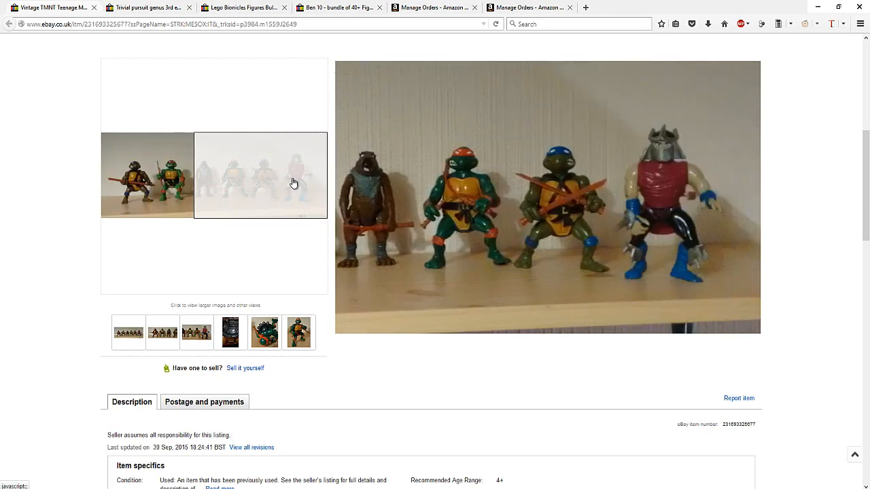
Select a TMNT bundle thumbnail and highlight the £29.49 Best Offer price
left_click(162, 333)
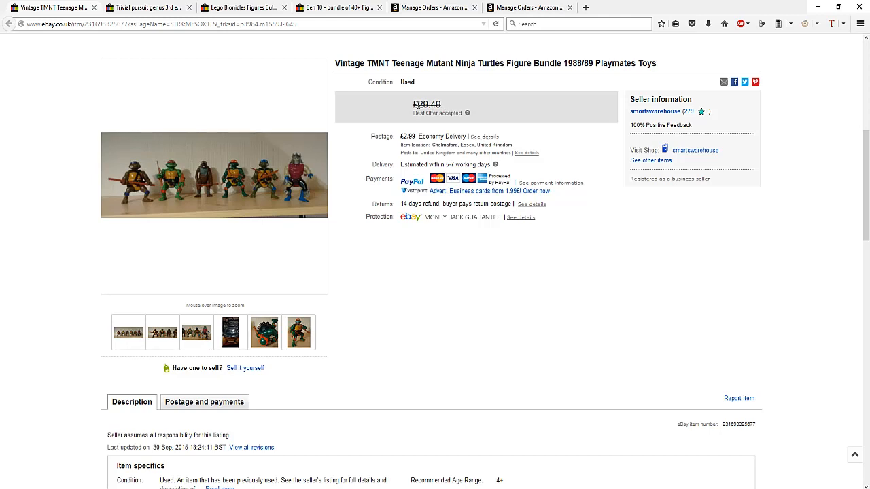
double_click(427, 103)
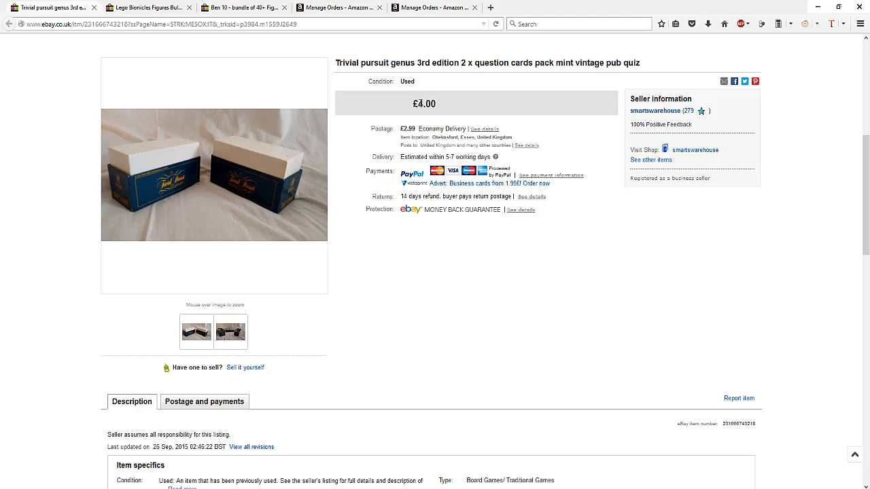
mouse_move(214, 174)
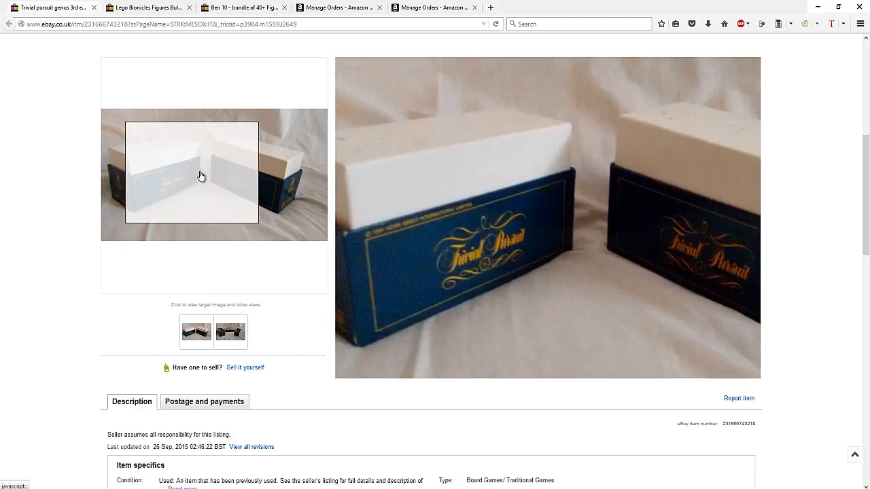
left_click(230, 332)
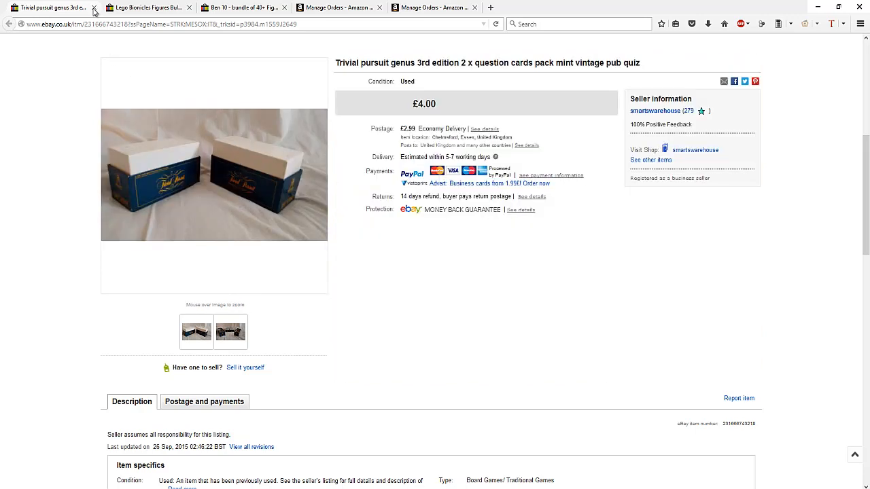
Close the Trivial Pursuit listing and browse the enlarged Lego Bionicles job lot photos
left_click(94, 8)
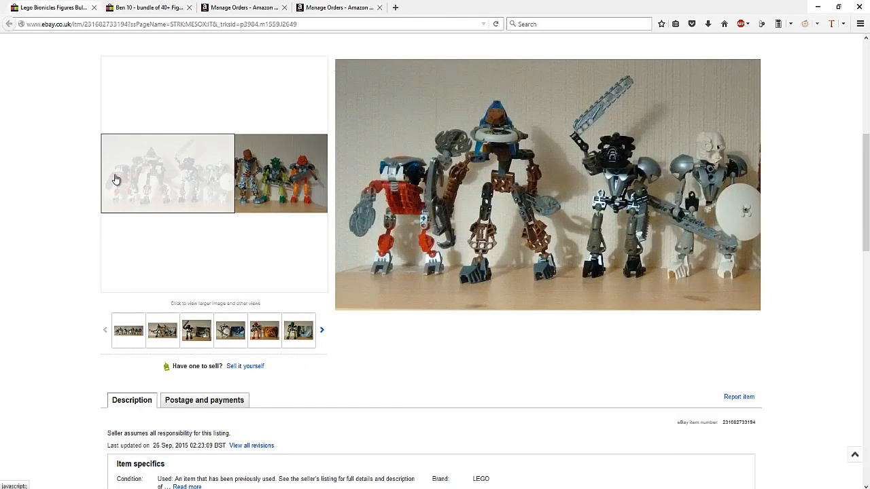
left_click(280, 172)
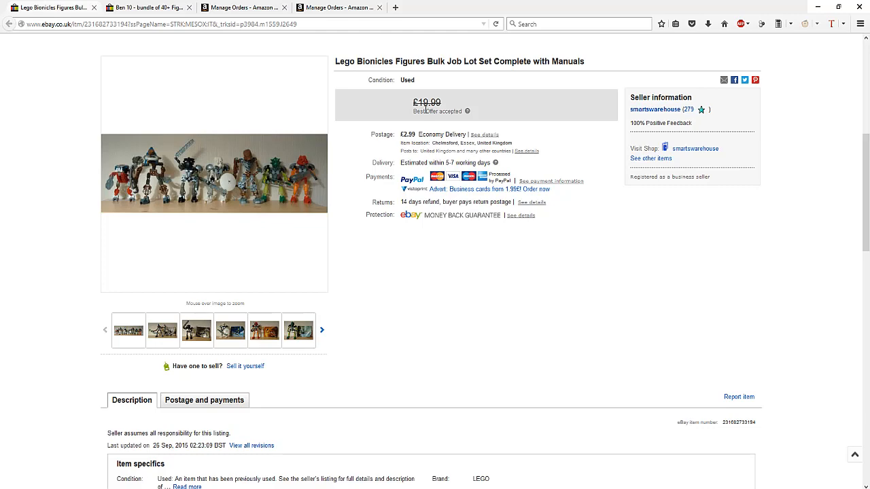
mouse_move(213, 172)
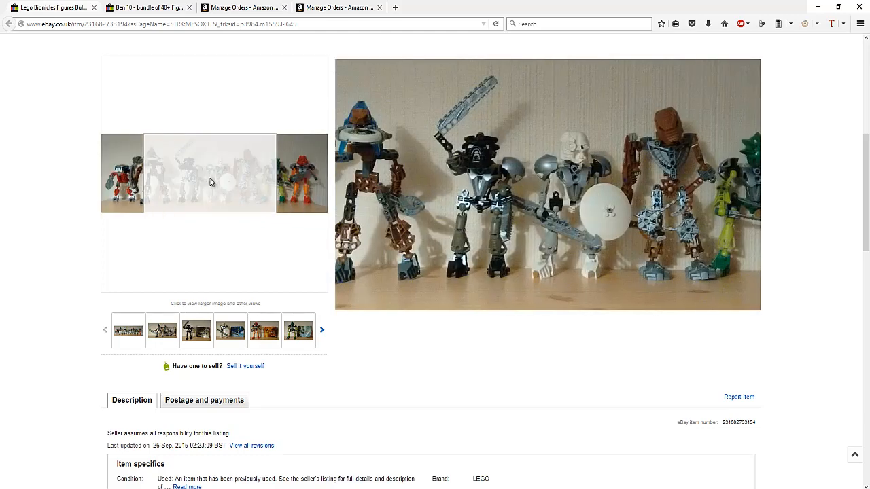
left_click(547, 184)
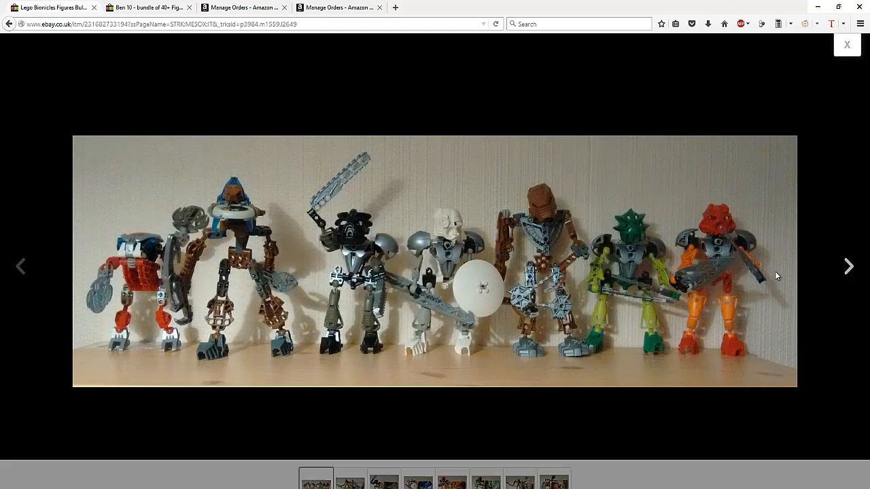
left_click(849, 266)
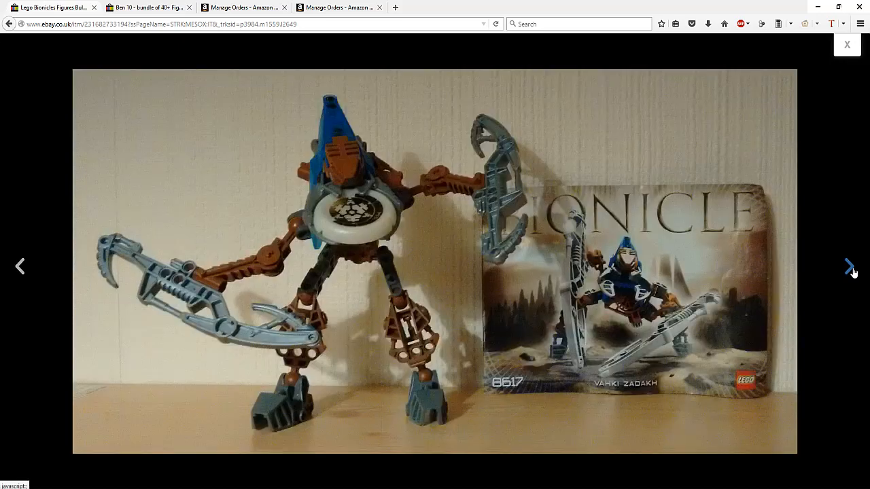
left_click(850, 266)
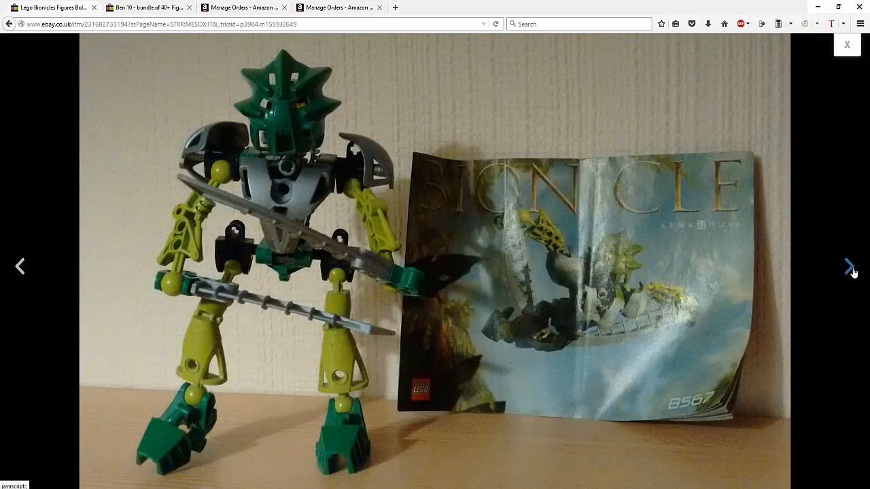
left_click(849, 266)
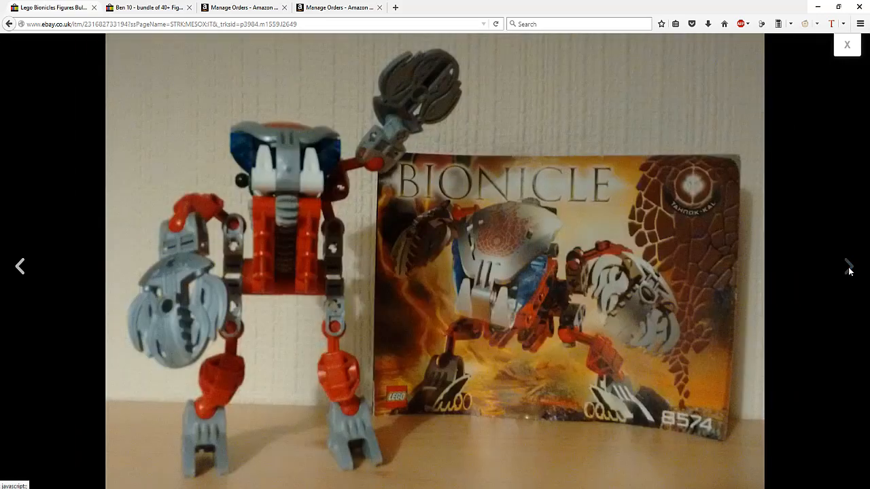
left_click(847, 45)
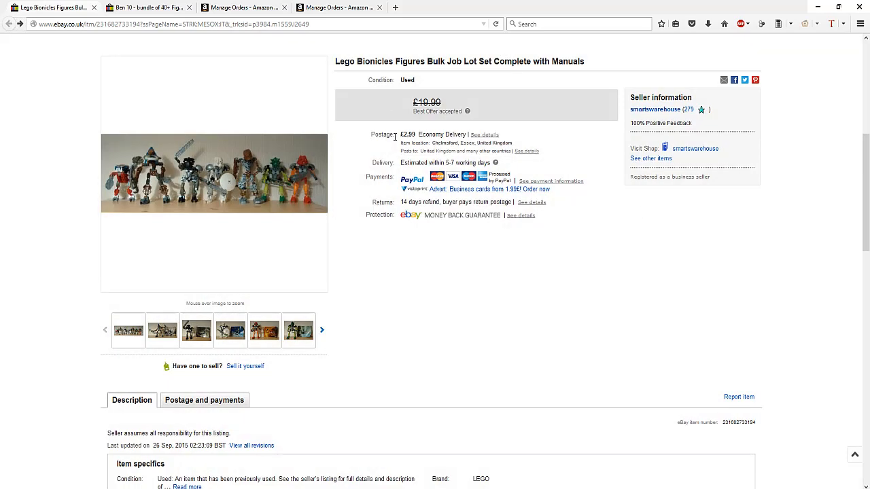
mouse_move(278, 199)
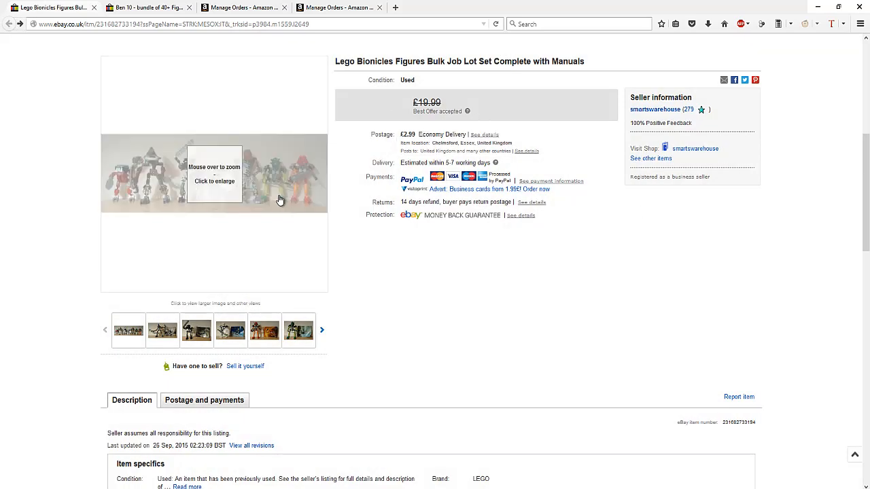
left_click(215, 173)
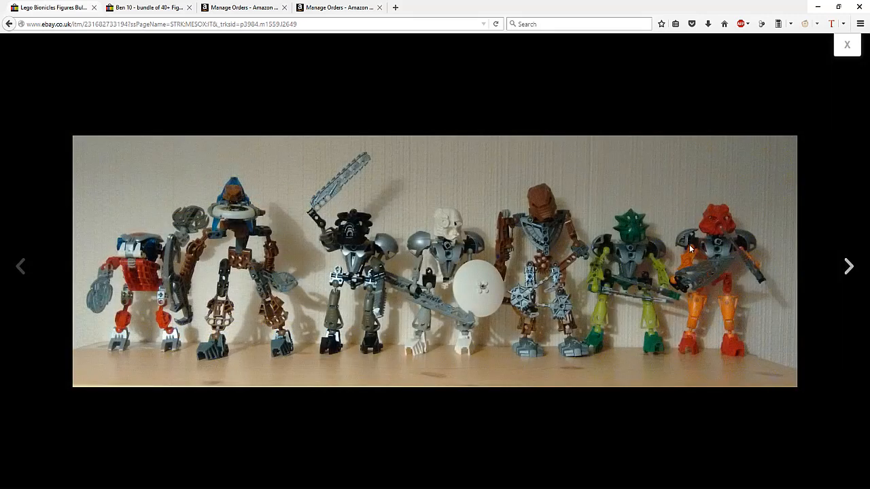
mouse_move(848, 265)
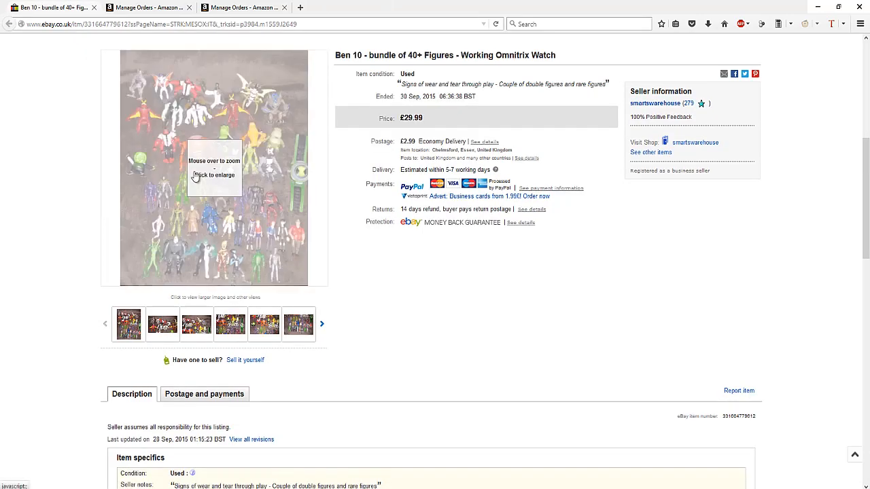
left_click(213, 169)
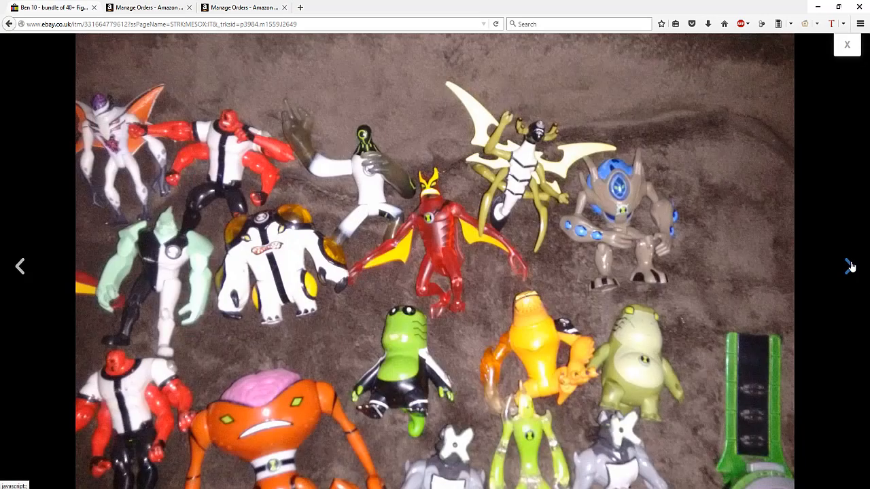
left_click(851, 266)
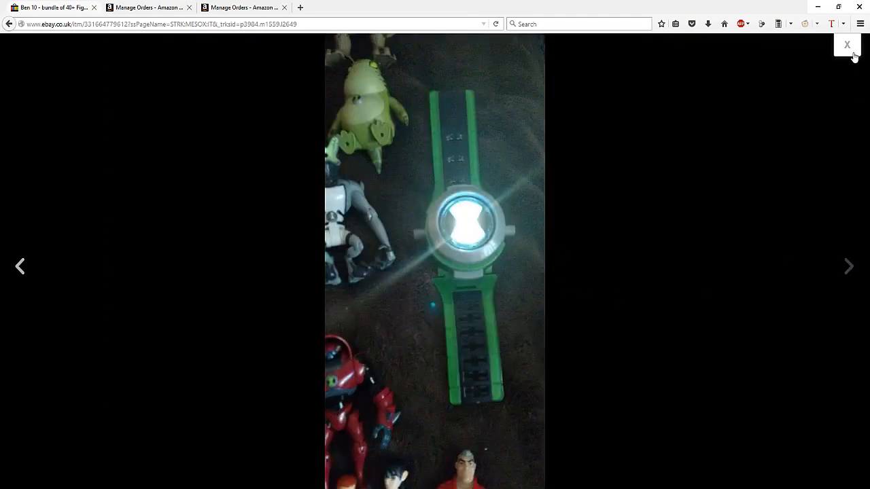
left_click(847, 44)
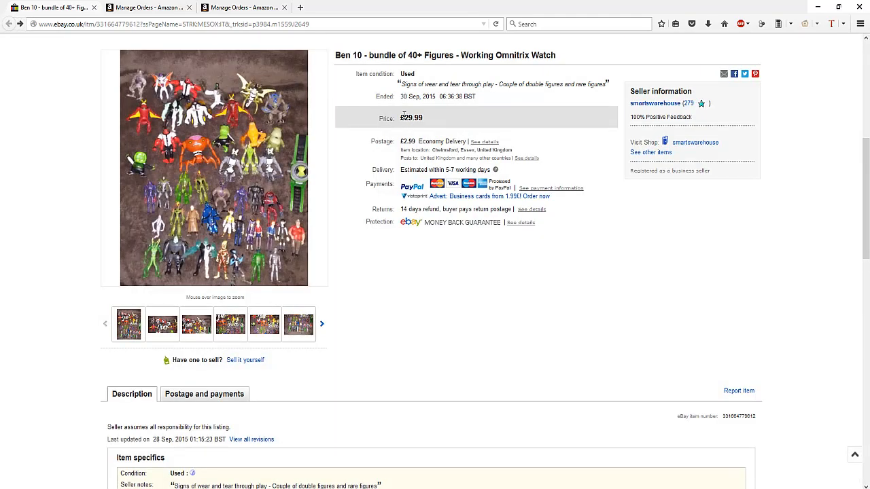
double_click(412, 117)
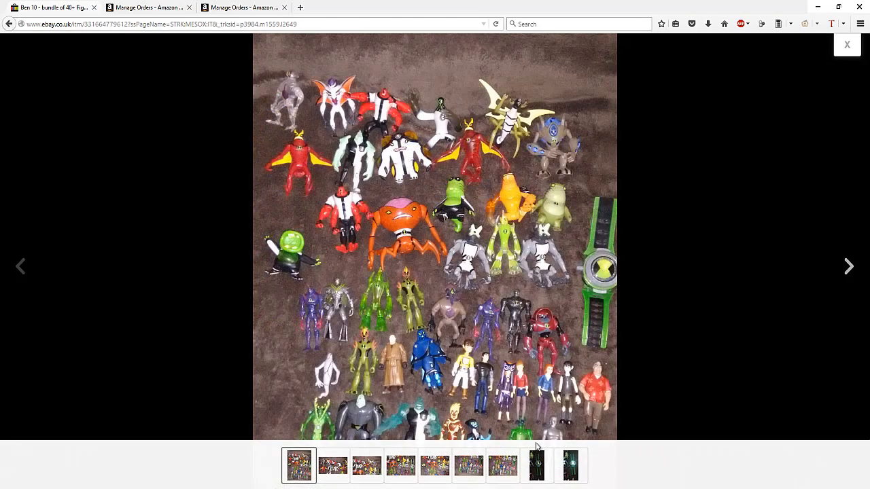
left_click(847, 44)
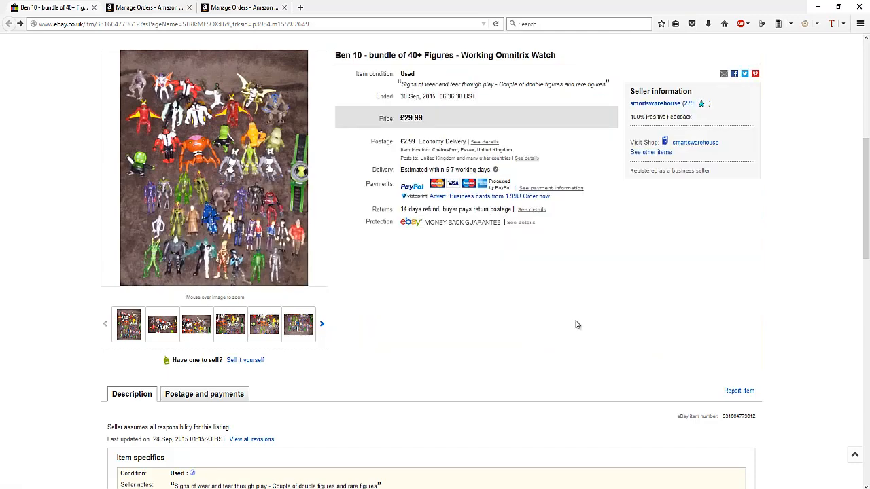
Scroll down the Ben 10 figure bundle listing page
scroll("down", 3)
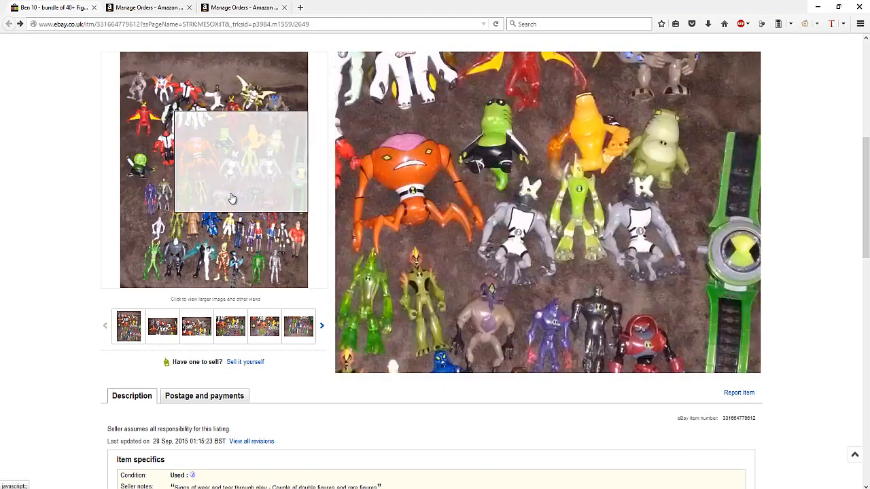
mouse_move(194, 156)
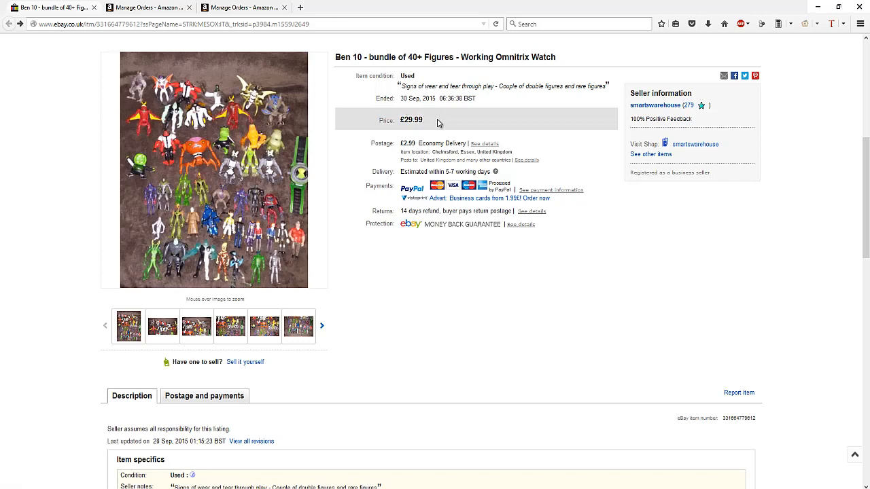
mouse_move(439, 143)
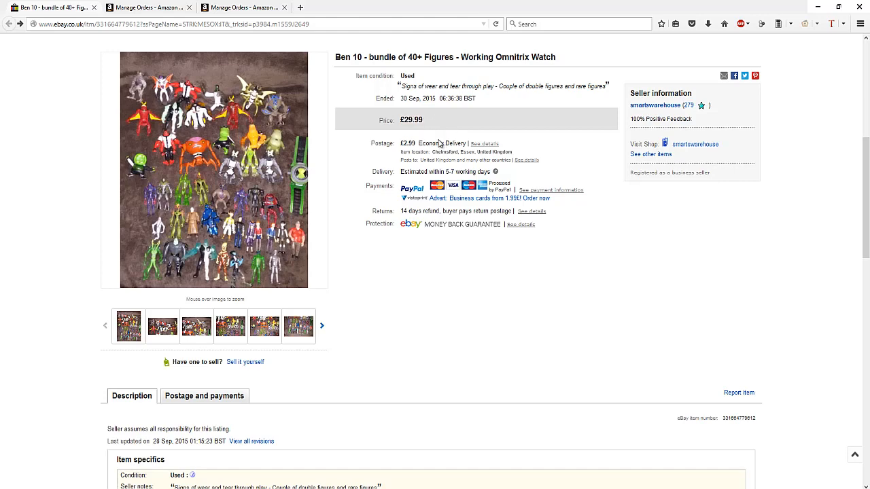
mouse_move(437, 140)
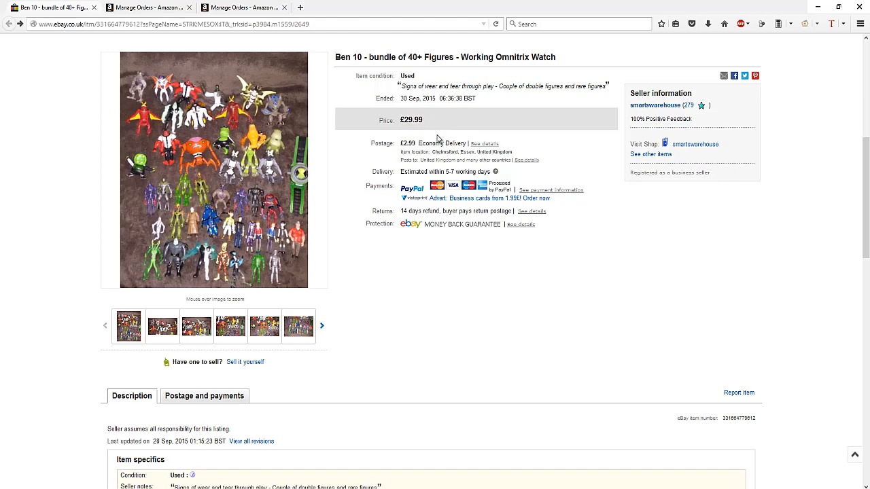
mouse_move(197, 130)
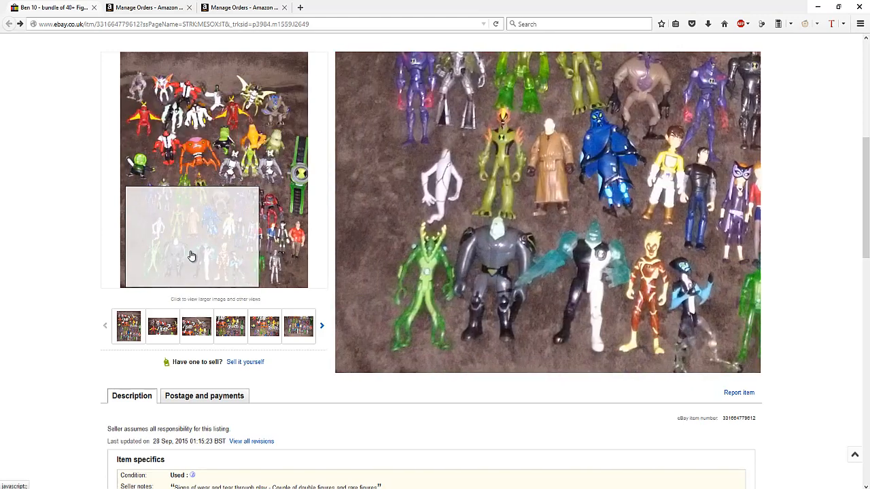
mouse_move(324, 168)
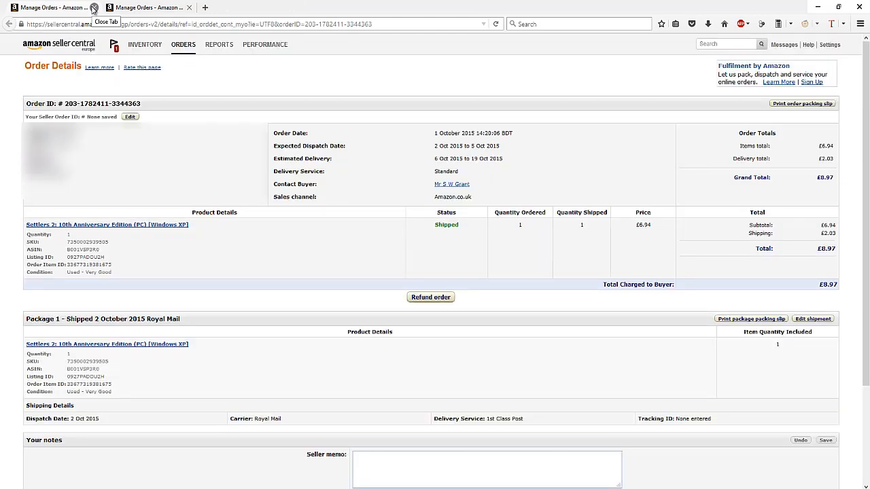
mouse_move(191, 271)
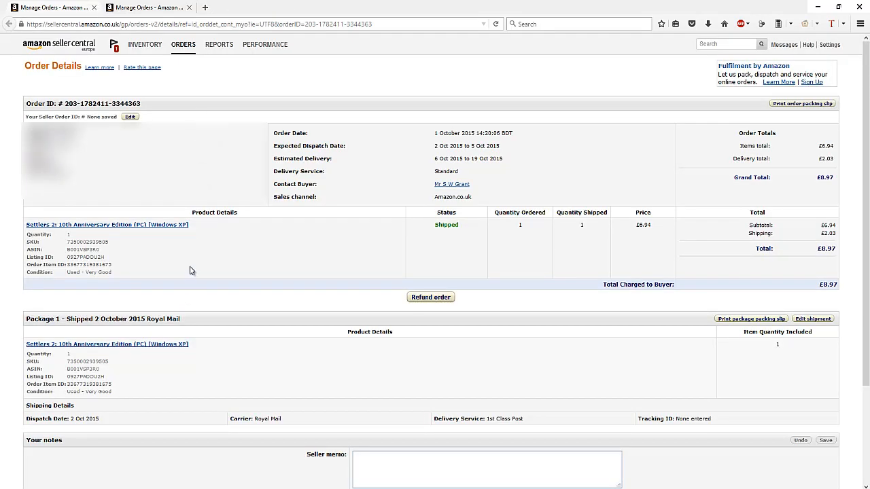
mouse_move(53, 228)
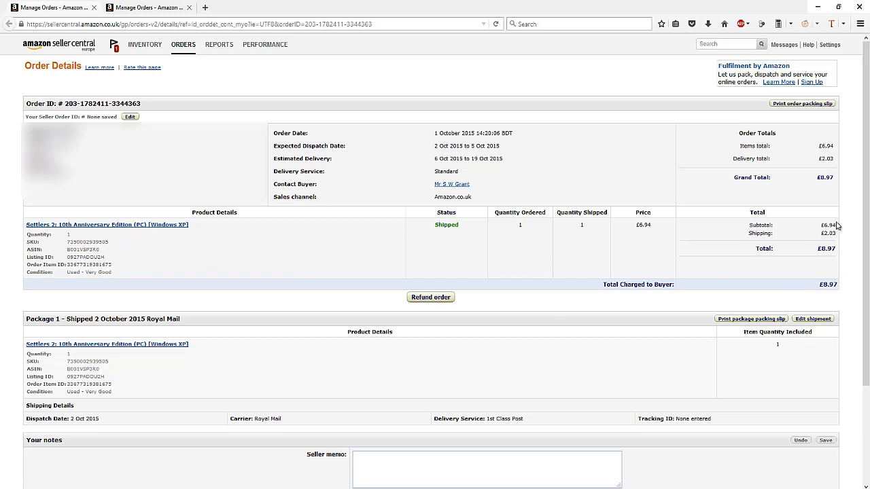
Double-click in the Settlers 2 PC game order details totalling £8.97
double_click(828, 225)
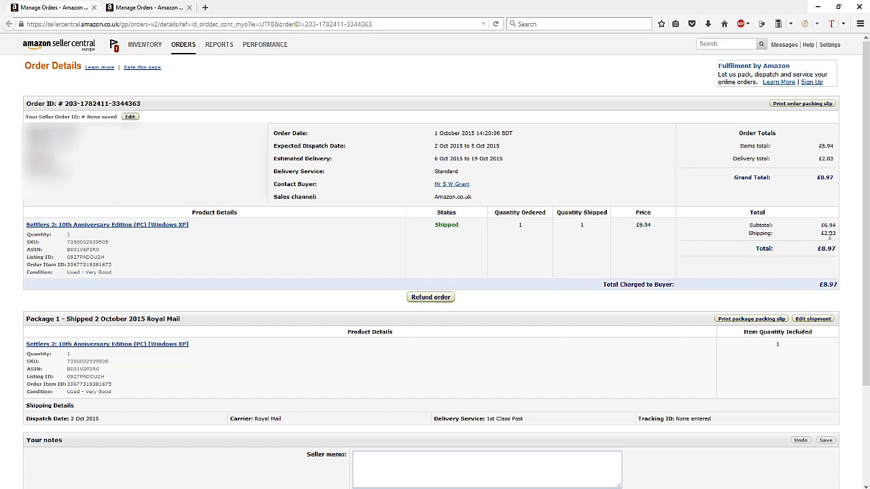
mouse_move(313, 281)
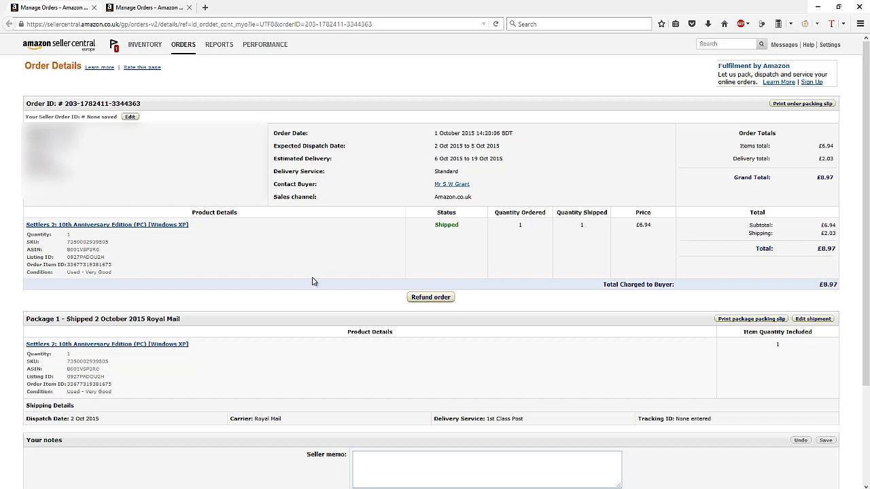
mouse_move(833, 267)
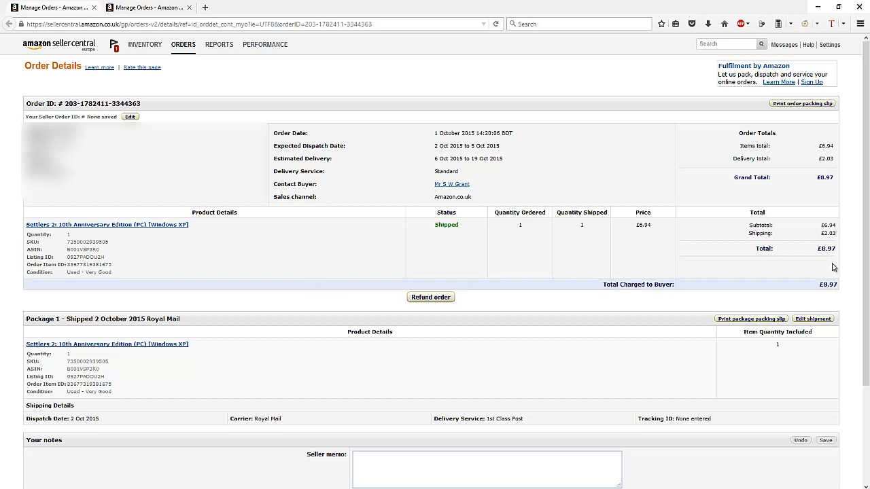
mouse_move(800, 267)
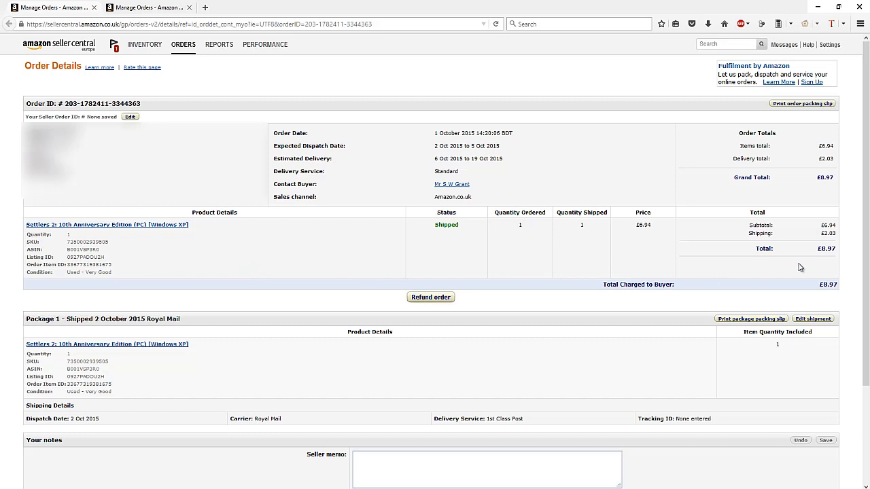
mouse_move(824, 267)
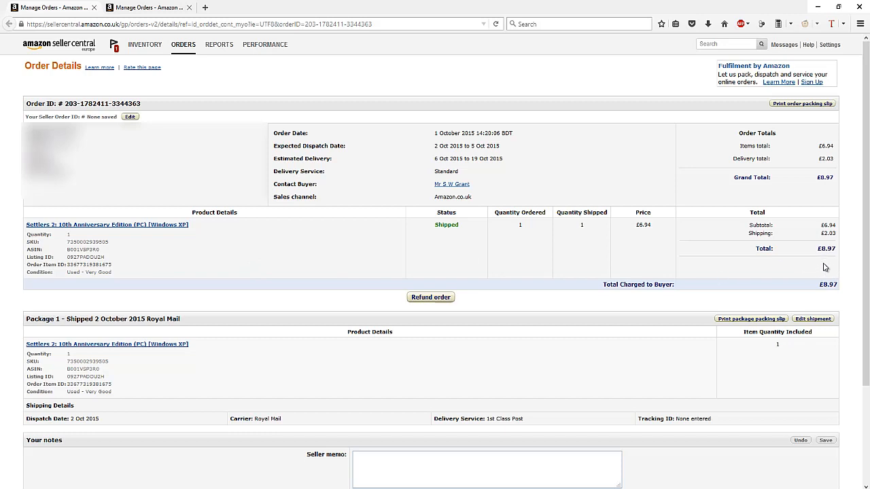
mouse_move(827, 264)
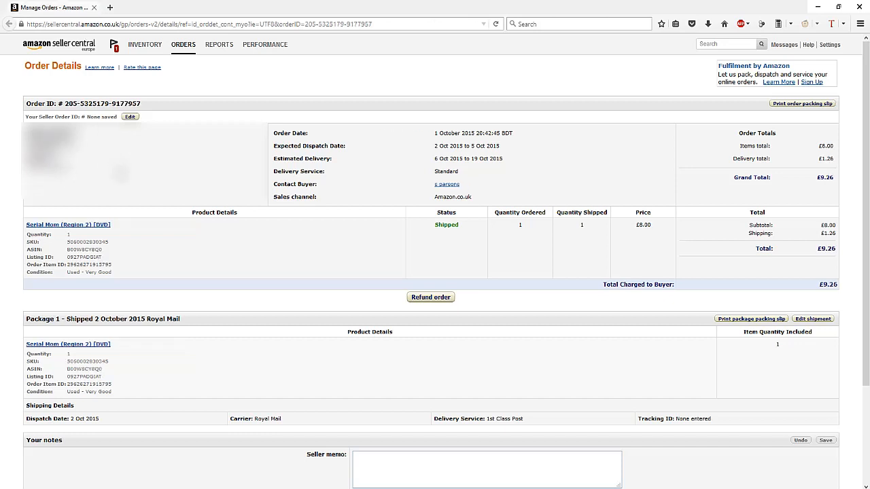
mouse_move(28, 229)
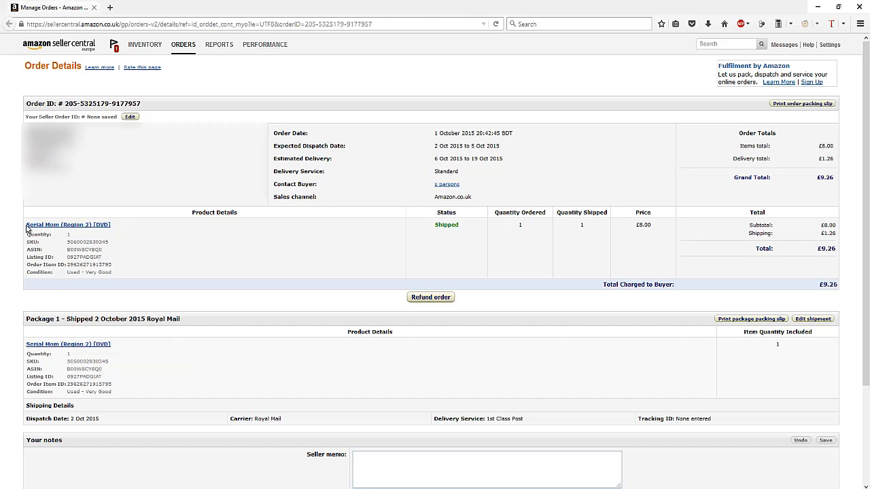
mouse_move(218, 263)
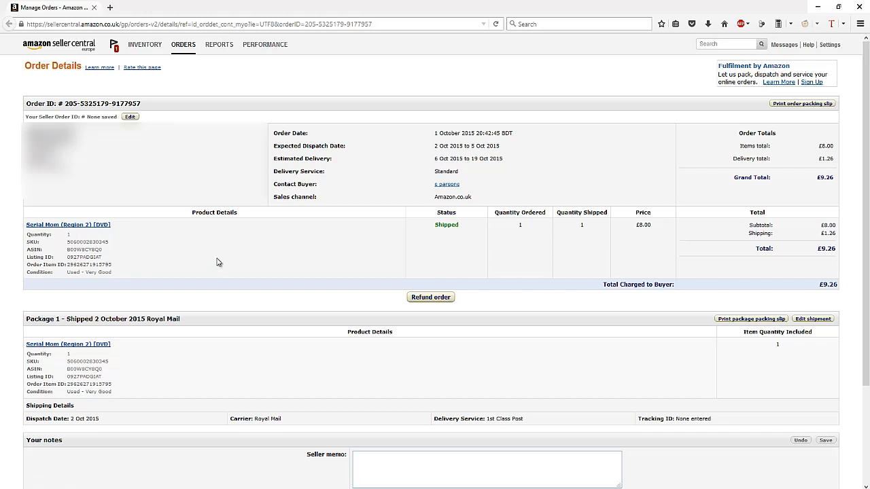
mouse_move(823, 285)
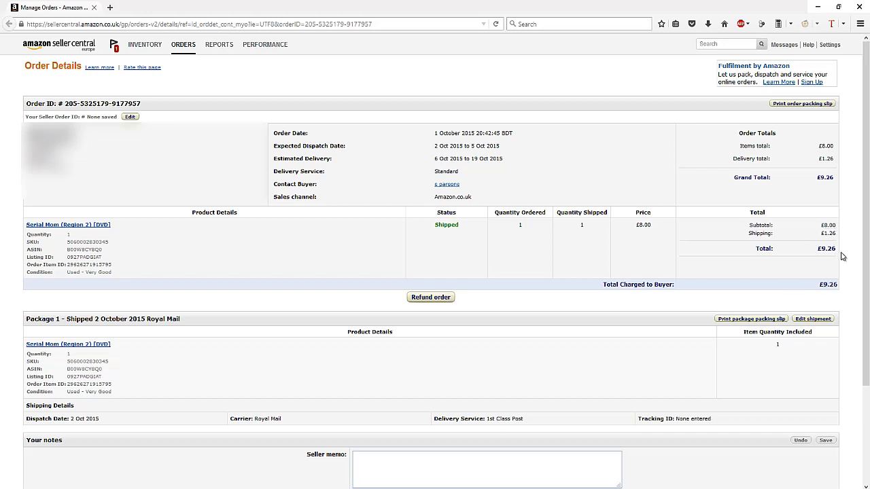
mouse_move(843, 259)
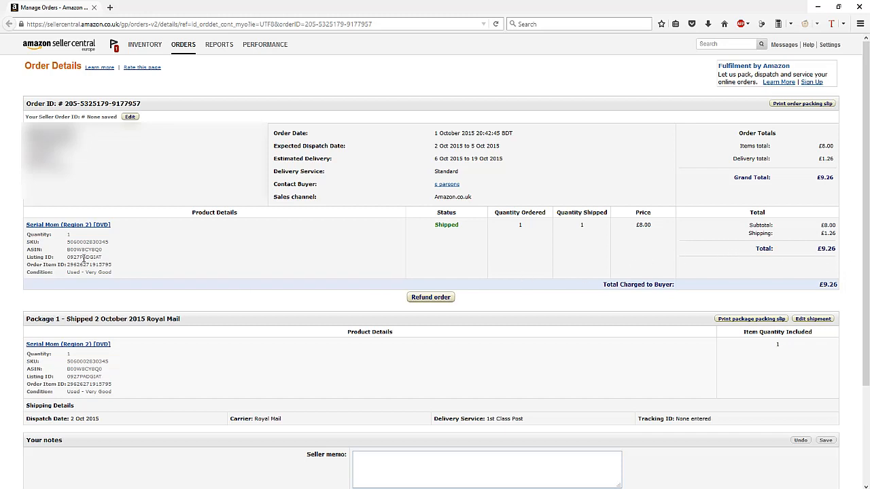
mouse_move(302, 184)
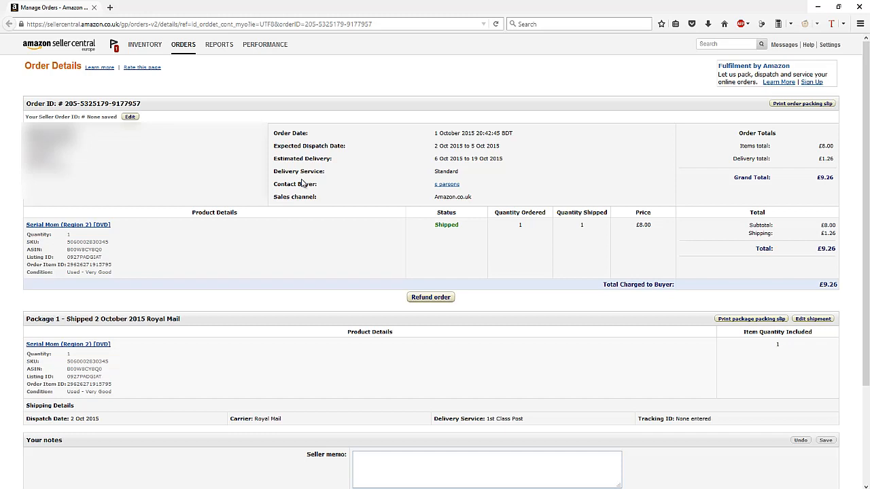
mouse_move(560, 128)
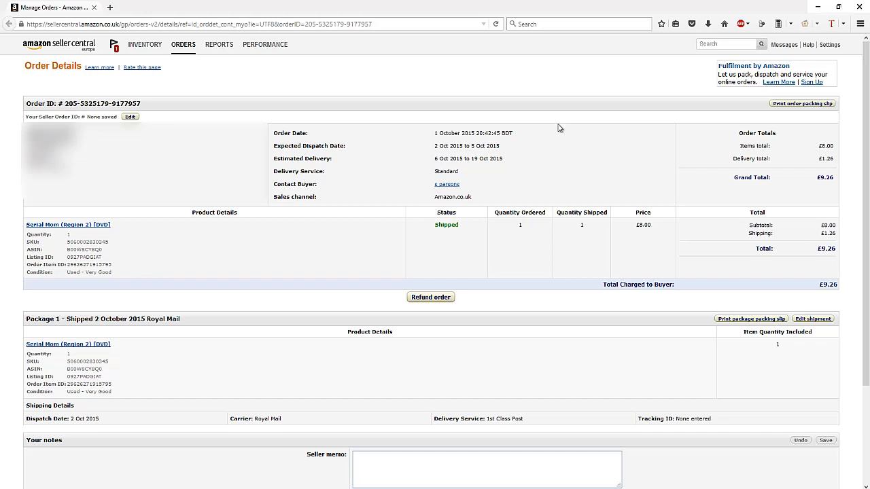
mouse_move(414, 81)
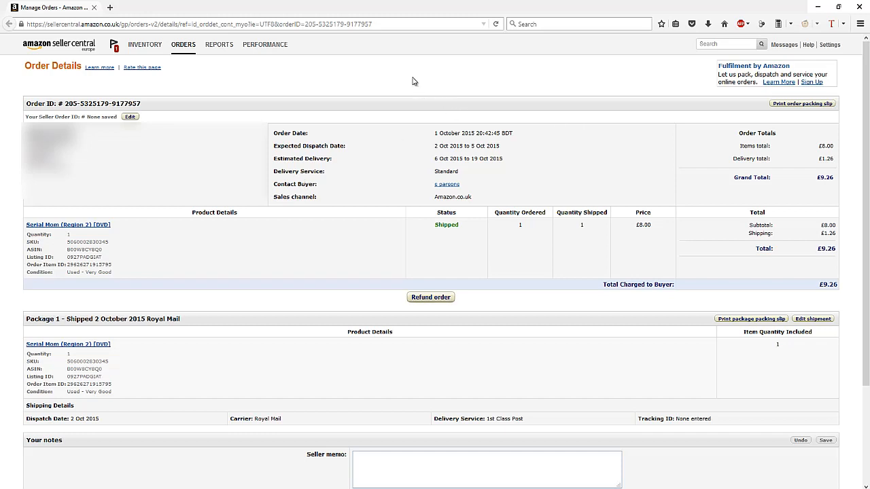